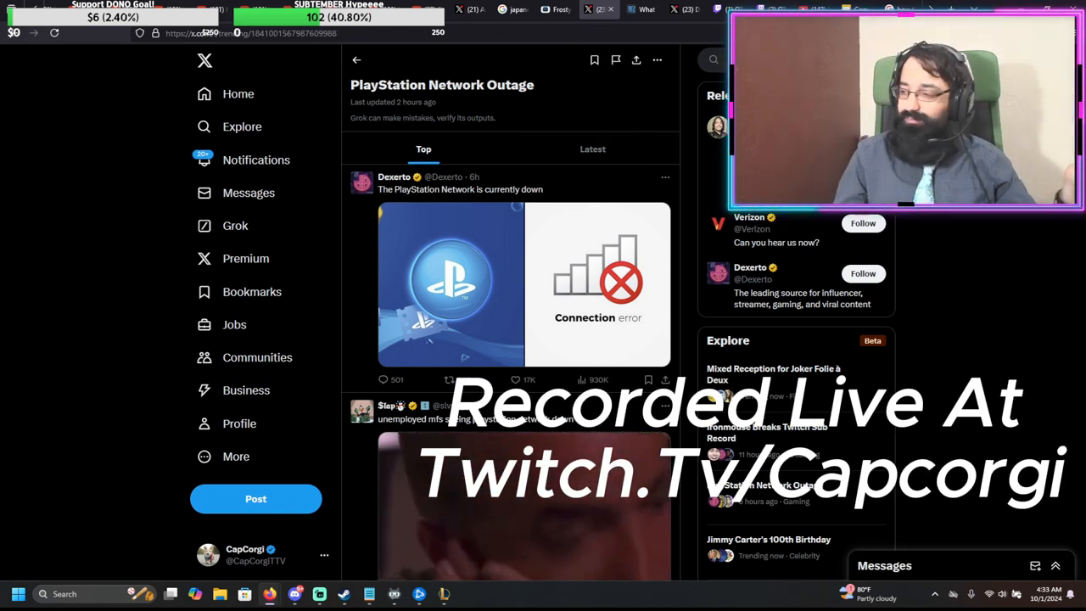
Step: View Dexerto's 'PlayStation Network is down' post and follow its linked dexerto.com PSN status article
left_click(460, 188)
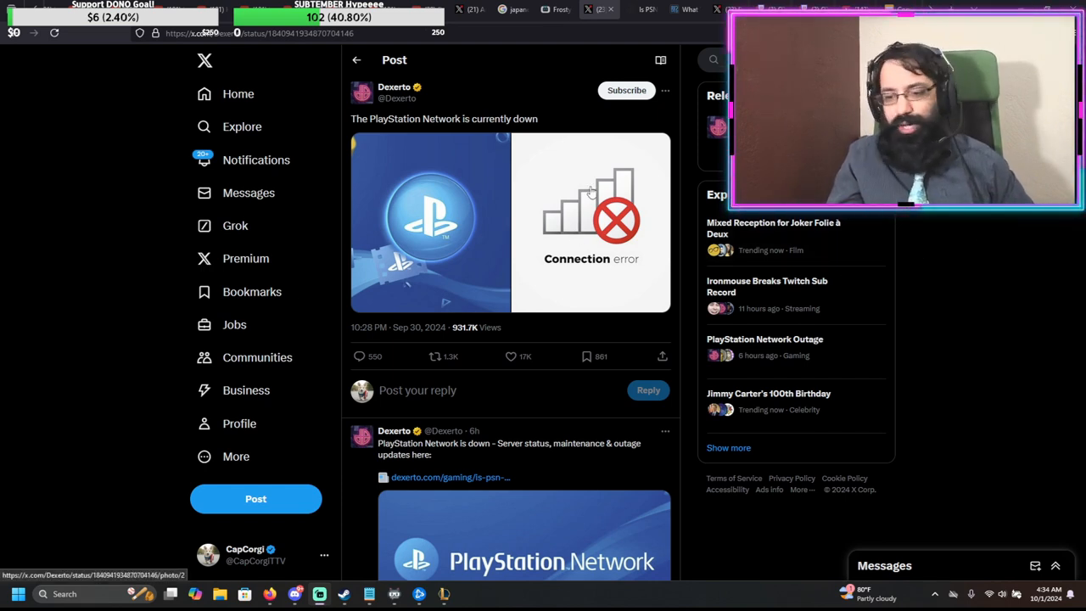
scroll("down", 3)
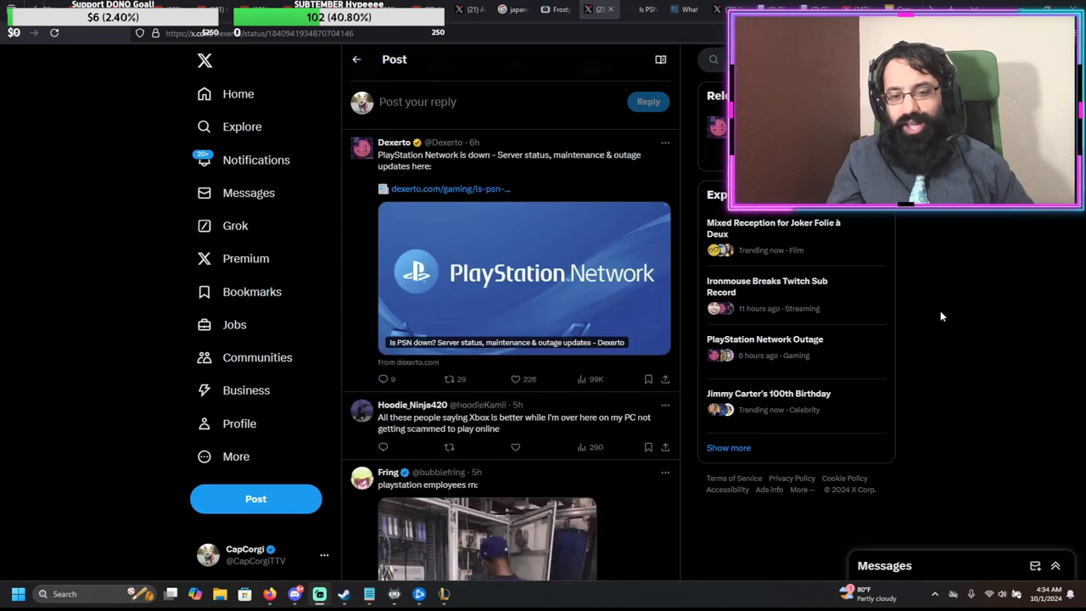
scroll("up", 3)
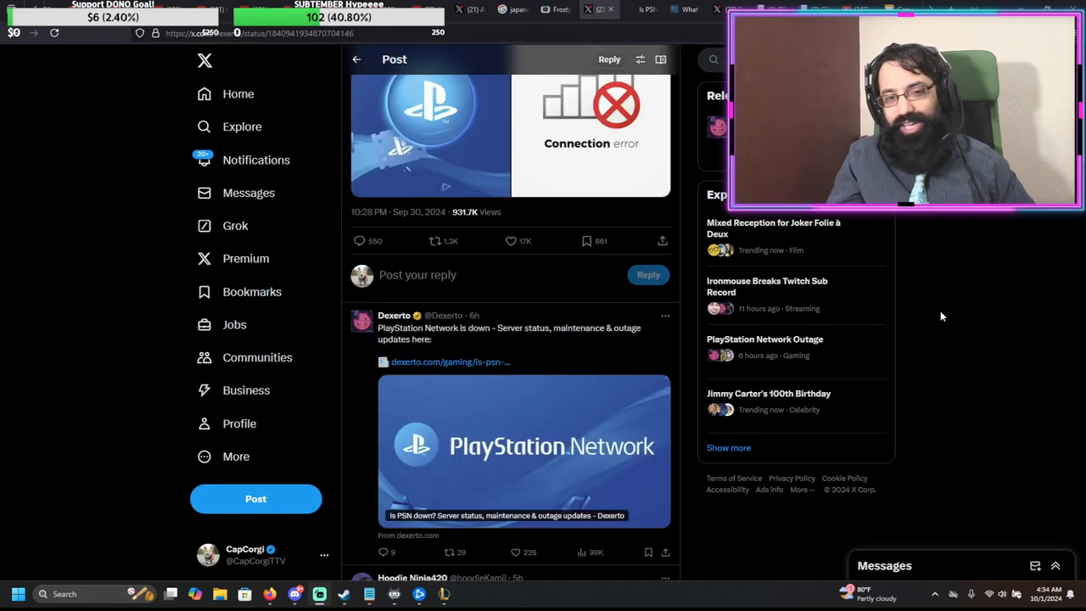
left_click(449, 361)
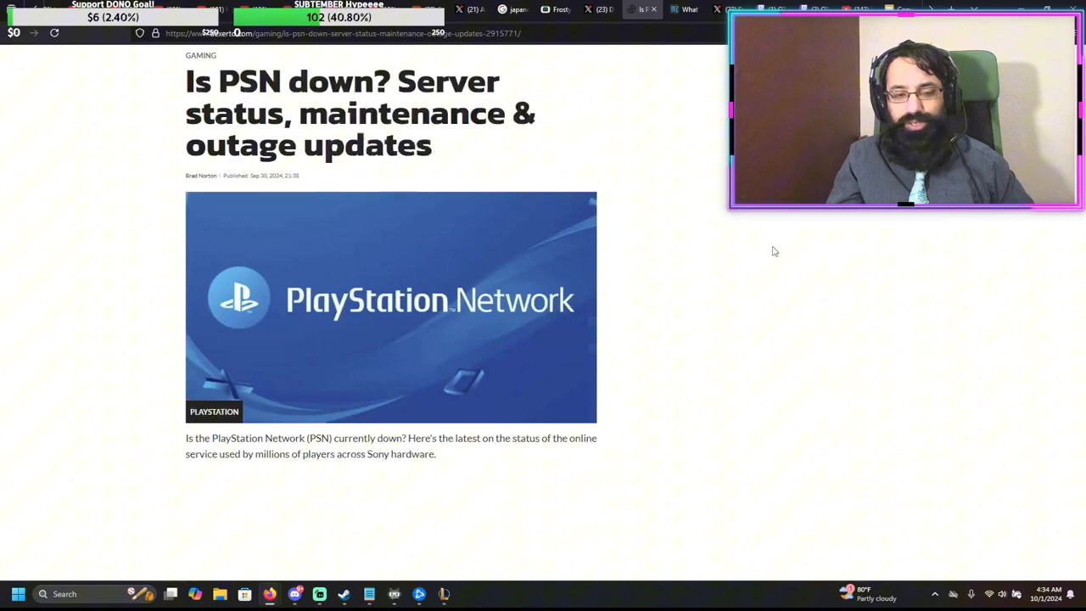
Step: Read through the 'Is PSN down?' article to its end toward the PSN outage memes article
scroll("down", 3)
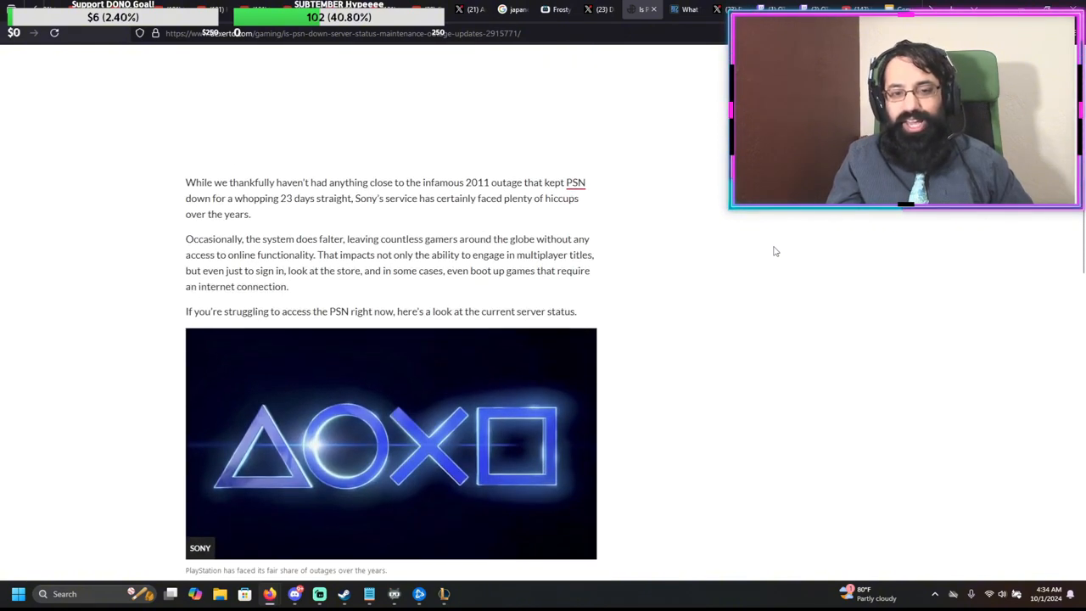
scroll("down", 3)
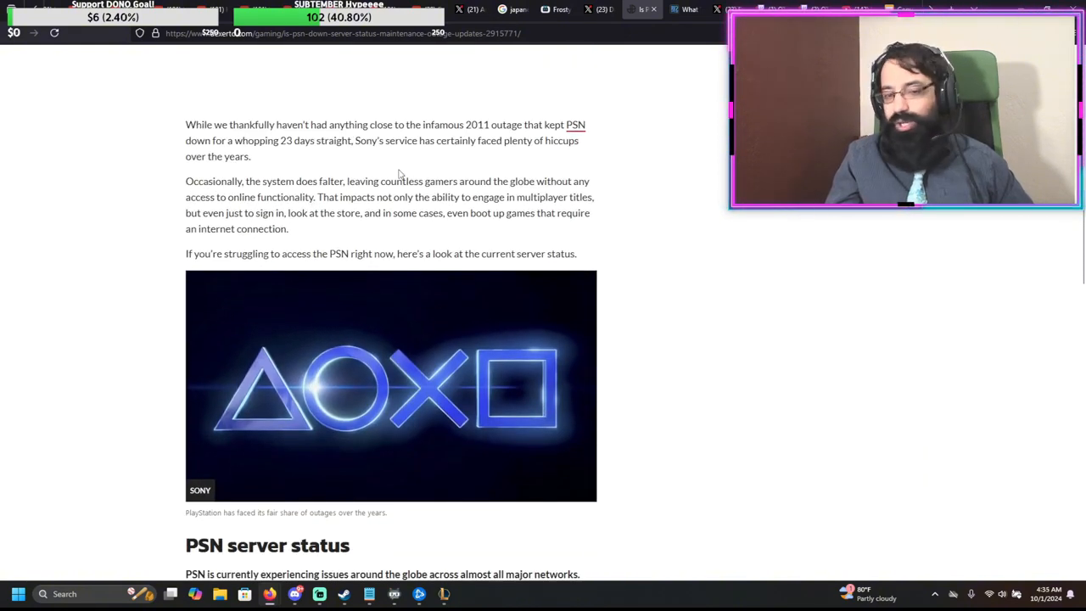
scroll("down", 3)
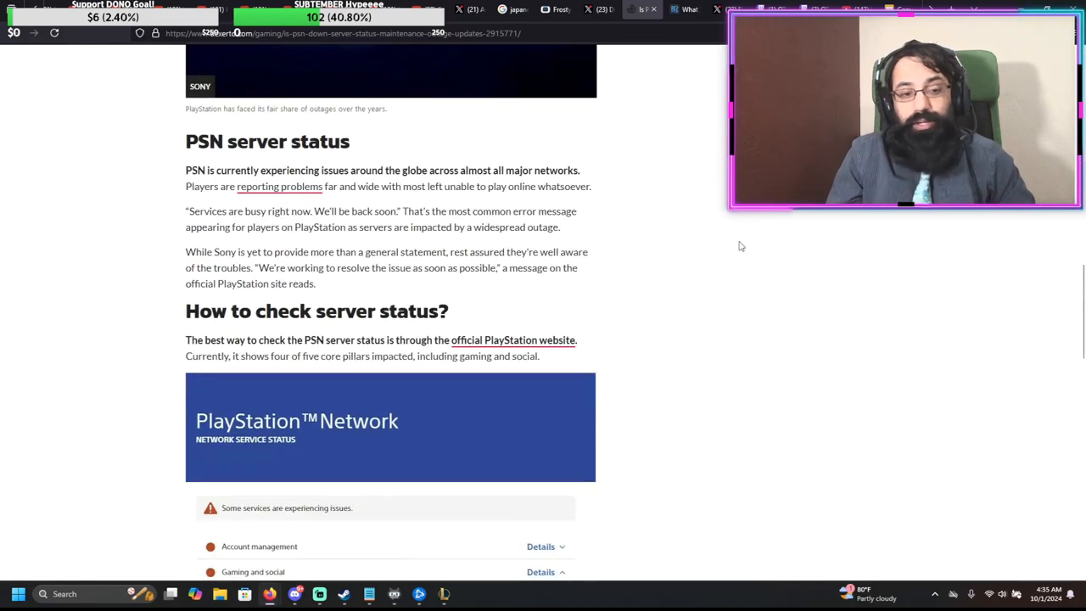
scroll("down", 3)
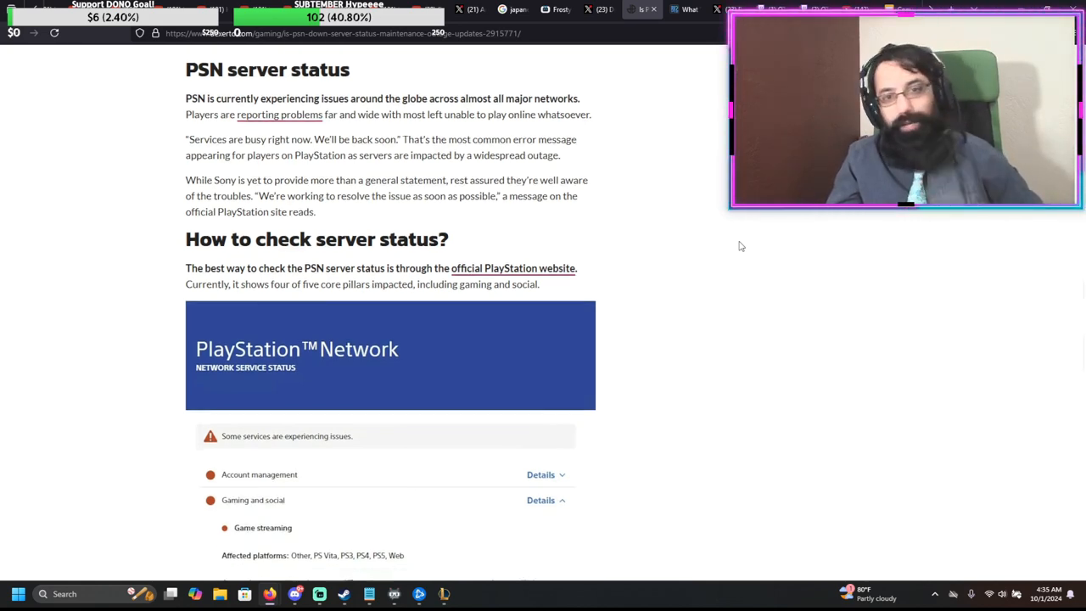
scroll("down", 3)
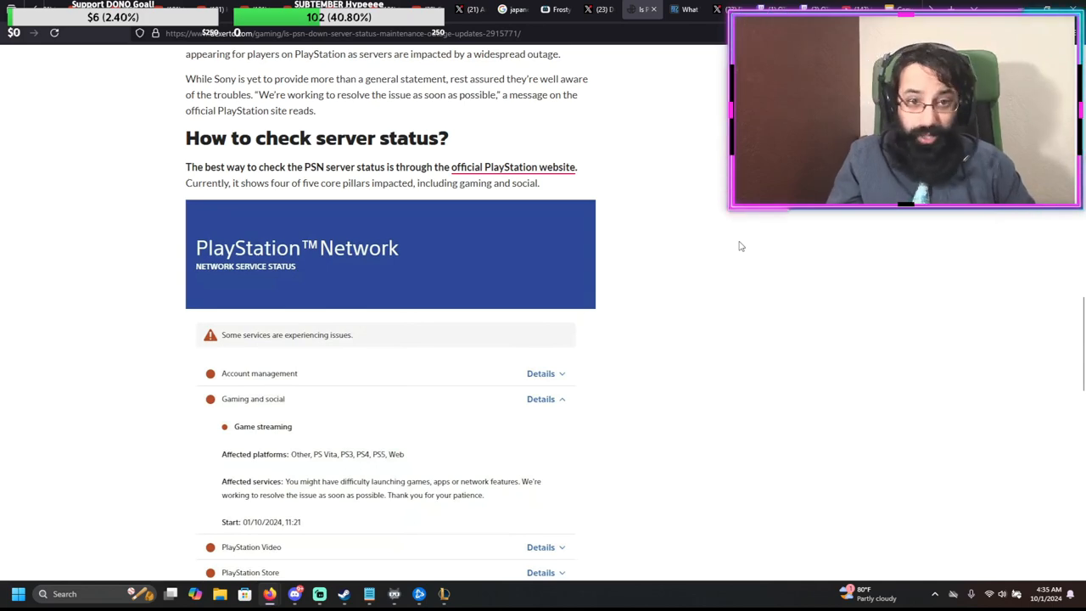
scroll("down", 3)
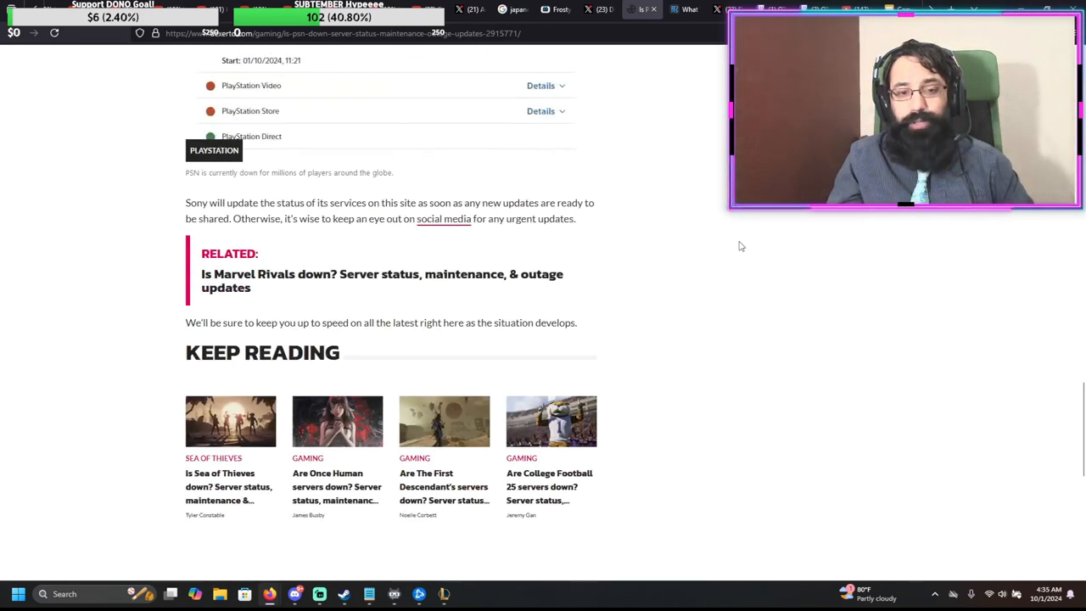
scroll("up", 3)
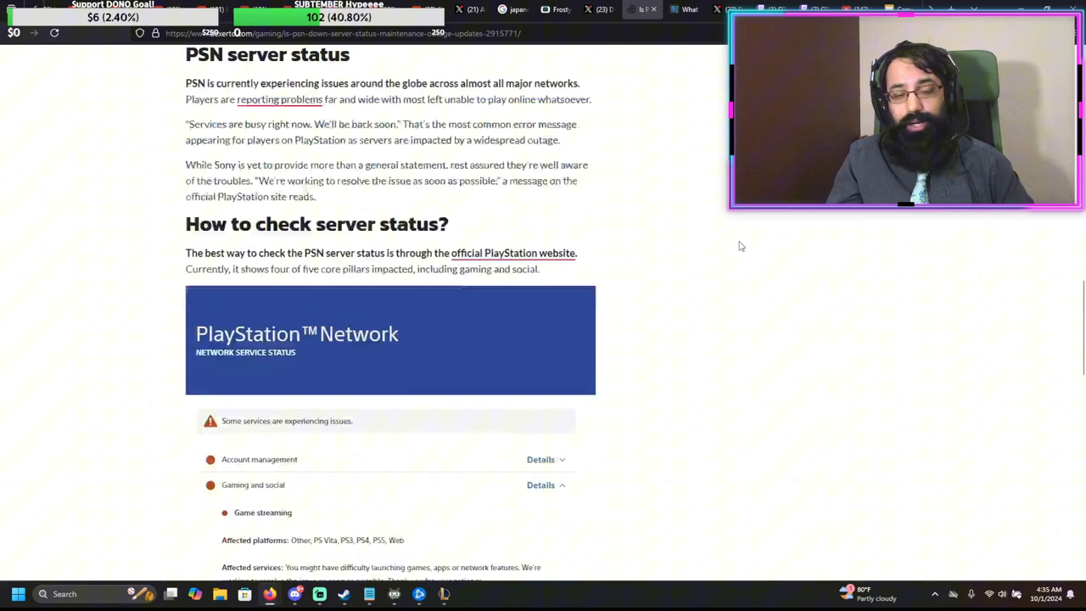
scroll("up", 3)
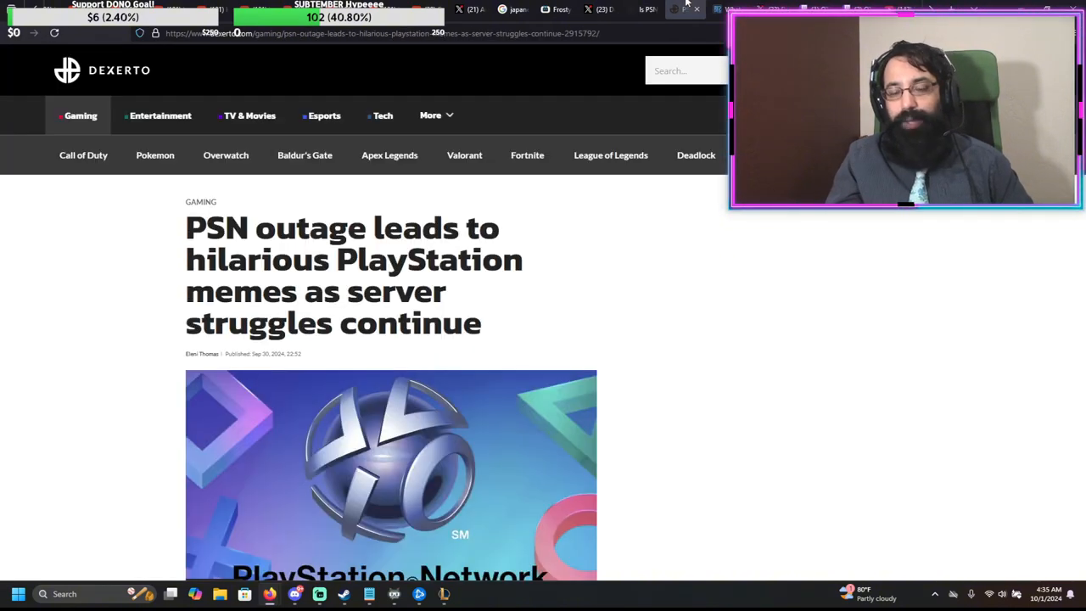
Step: Skim the PSN outage memes article before returning to Dexerto's outage post on X
scroll("down", 3)
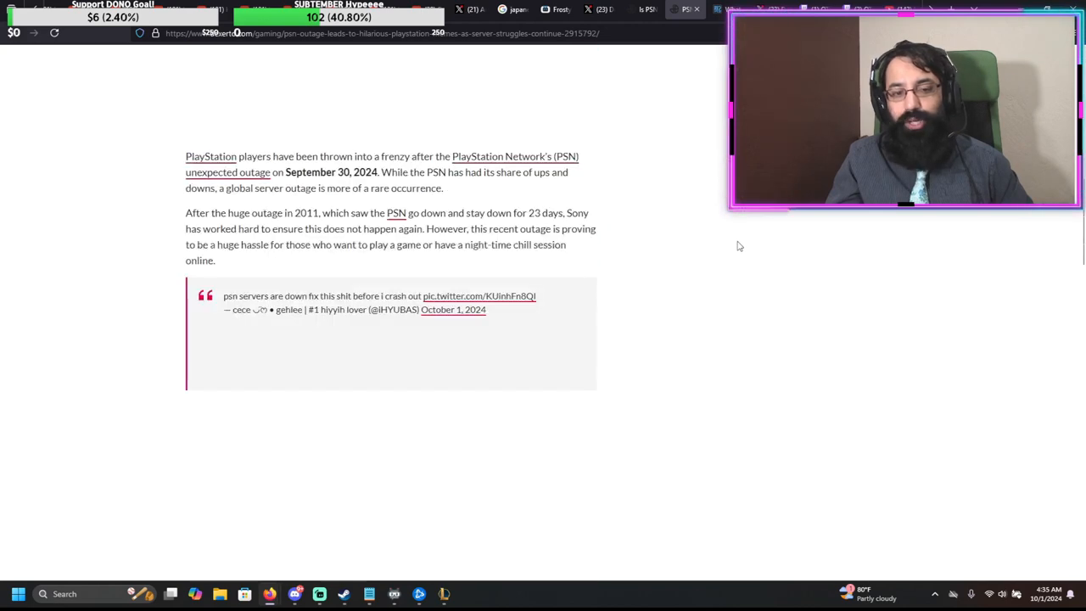
scroll("up", 3)
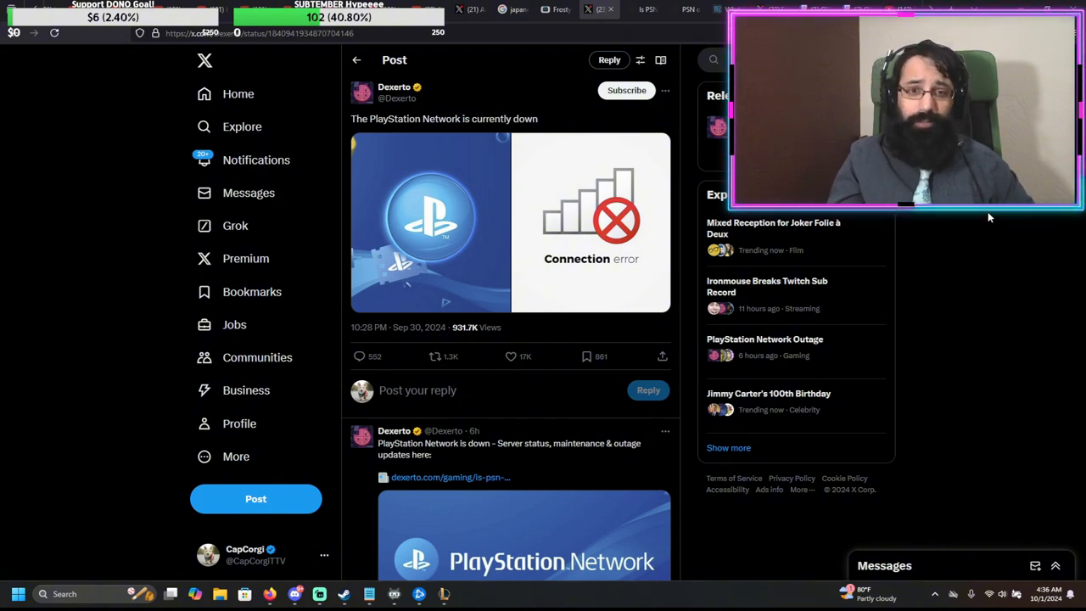
scroll("down", 3)
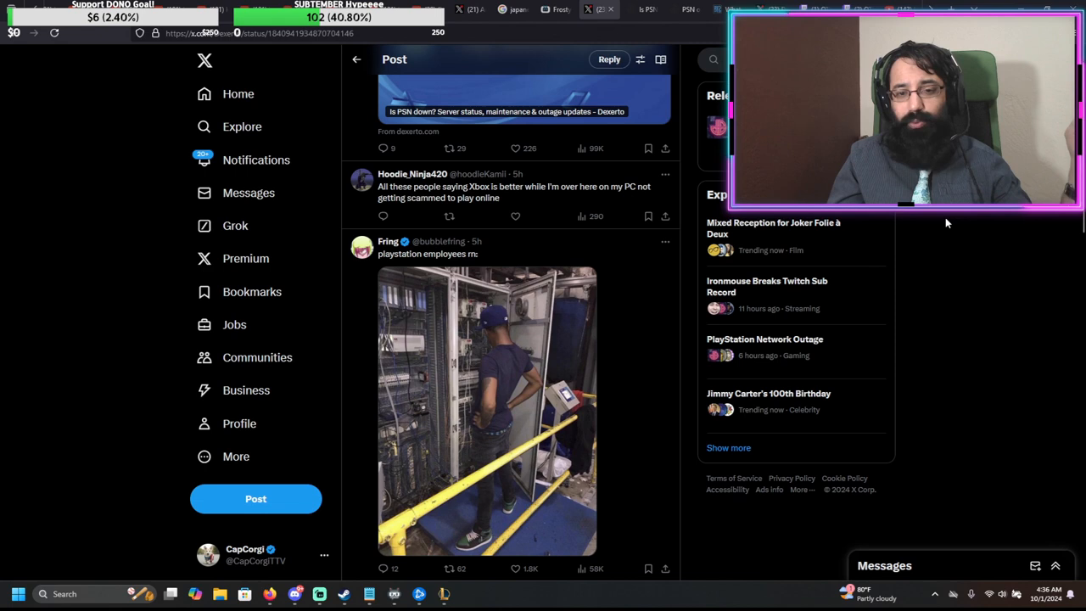
scroll("down", 3)
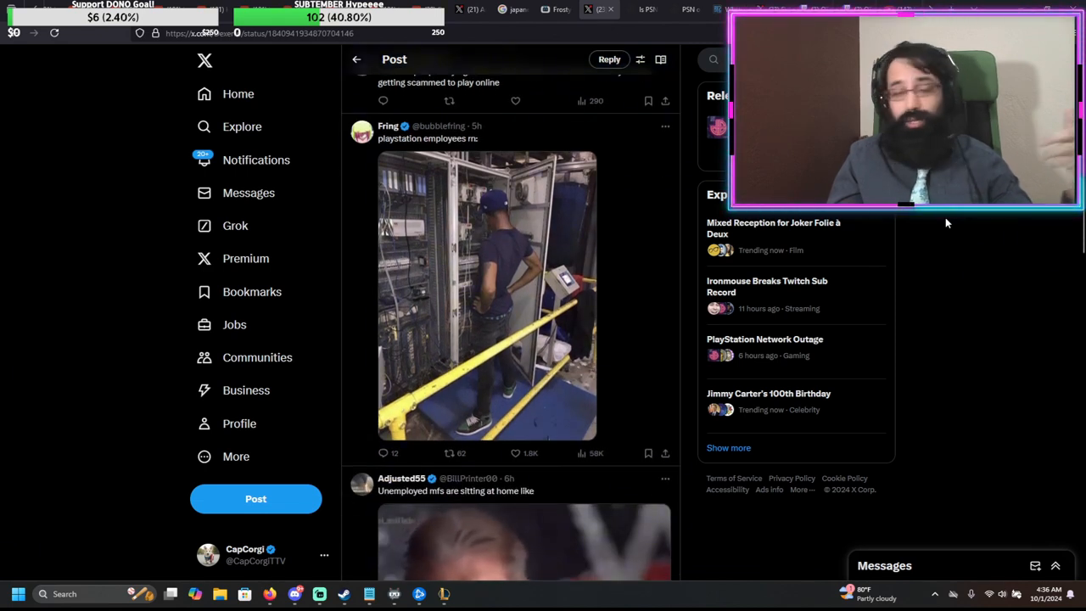
scroll("down", 3)
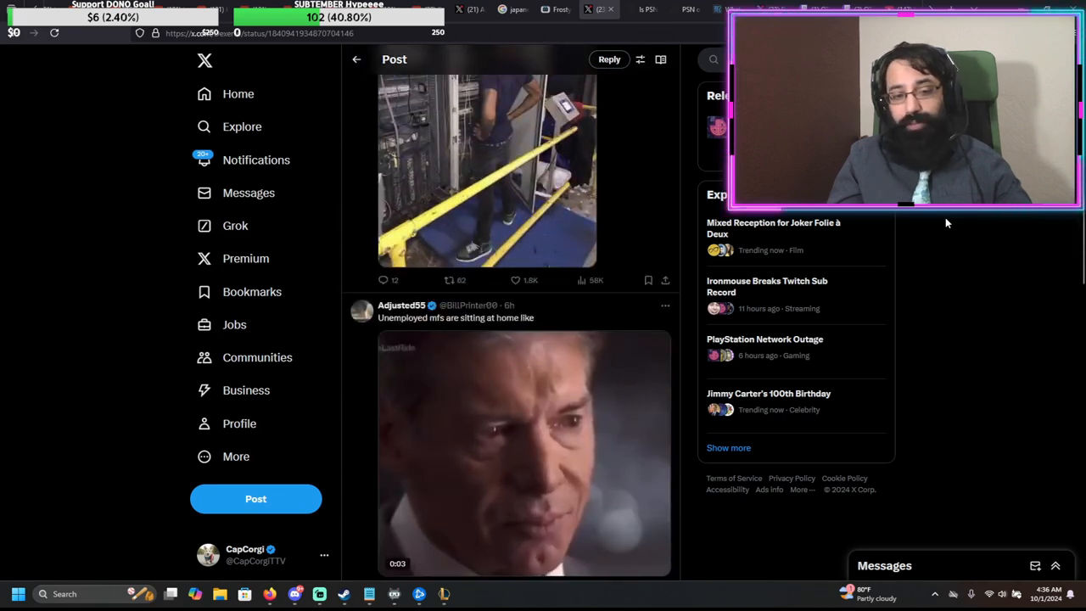
scroll("up", 3)
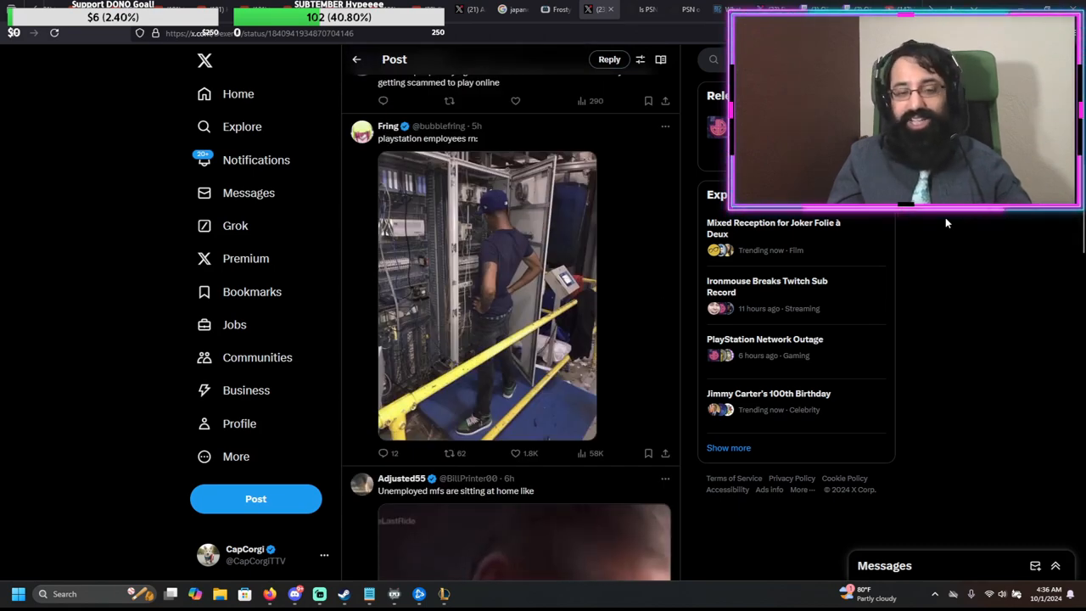
scroll("down", 3)
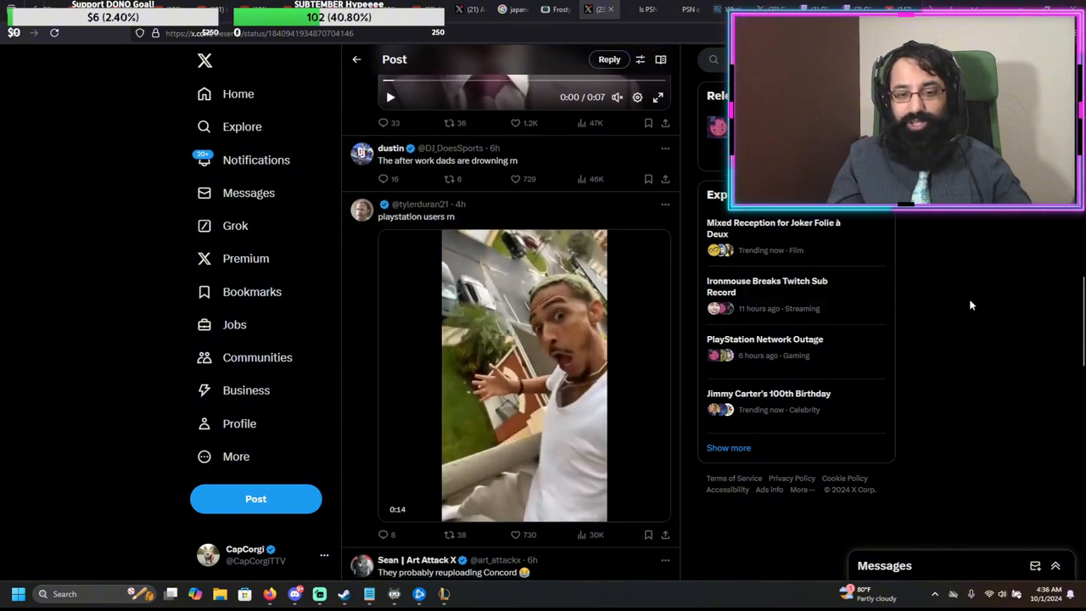
scroll("down", 3)
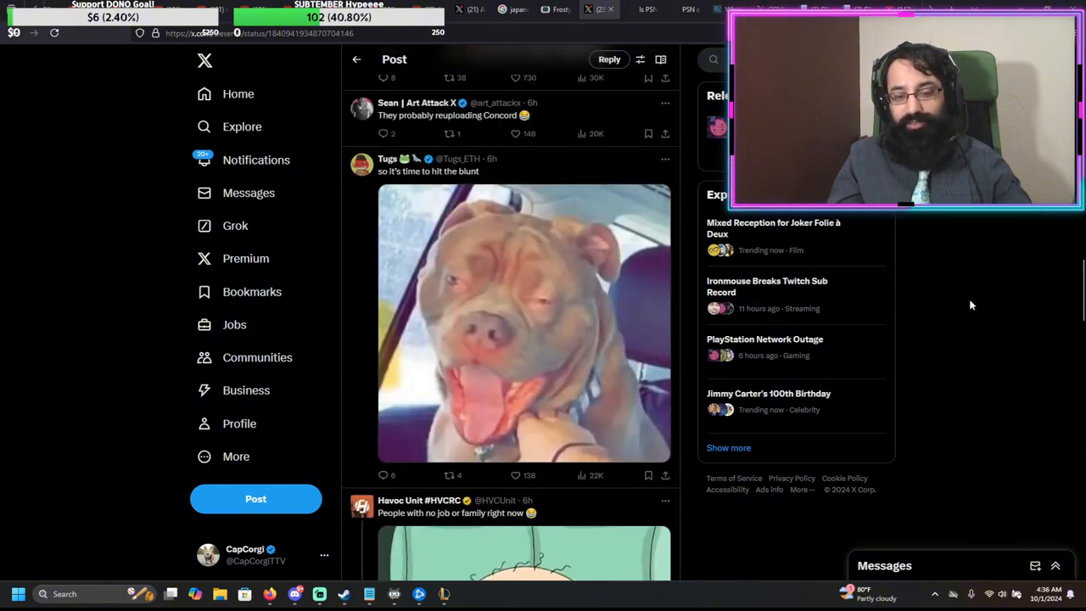
scroll("down", 3)
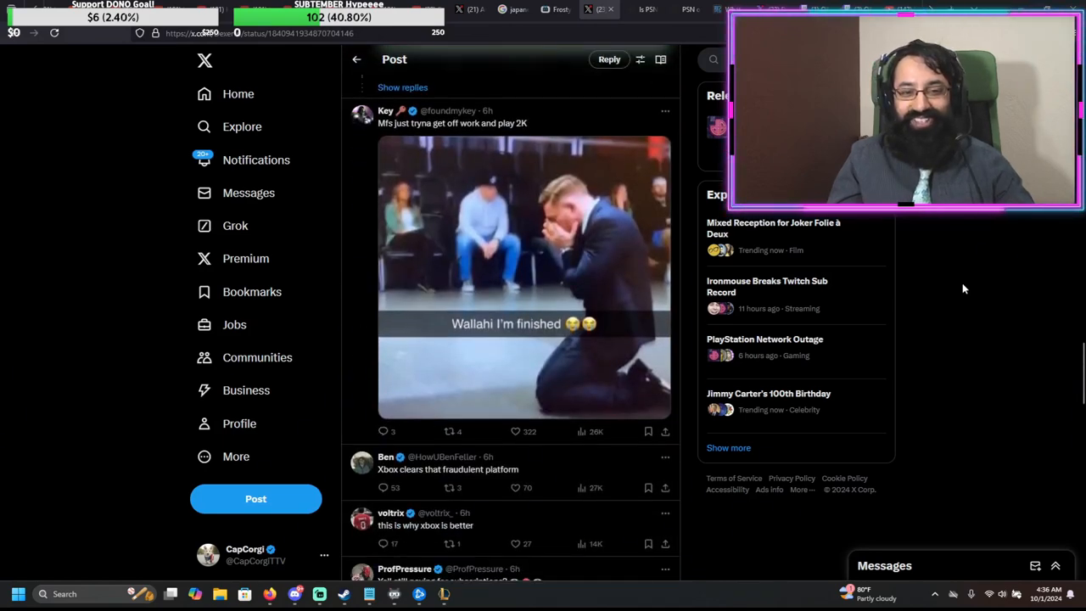
scroll("down", 3)
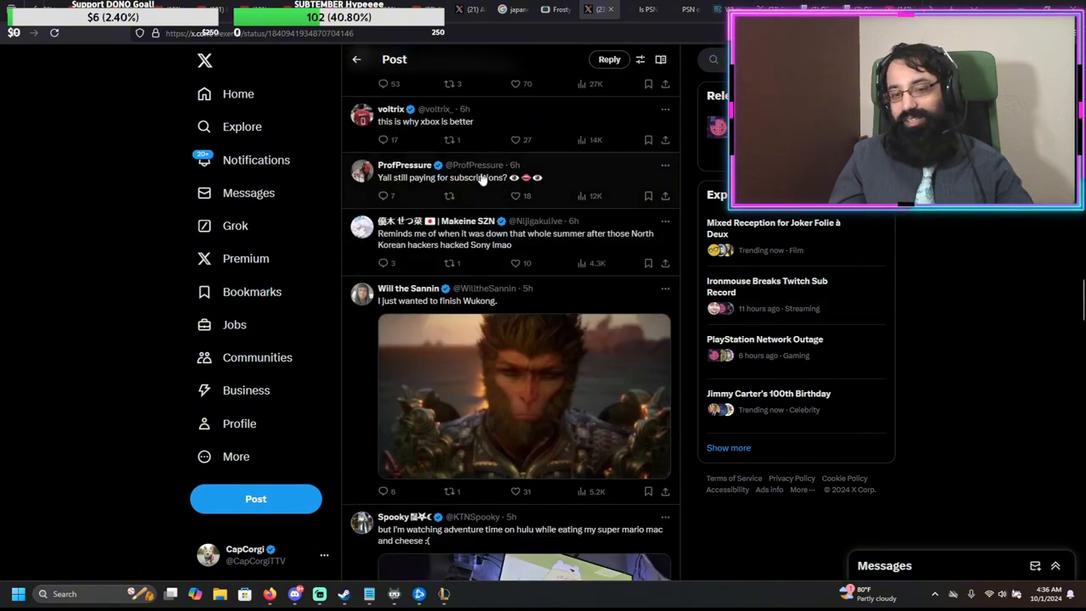
mouse_move(571, 190)
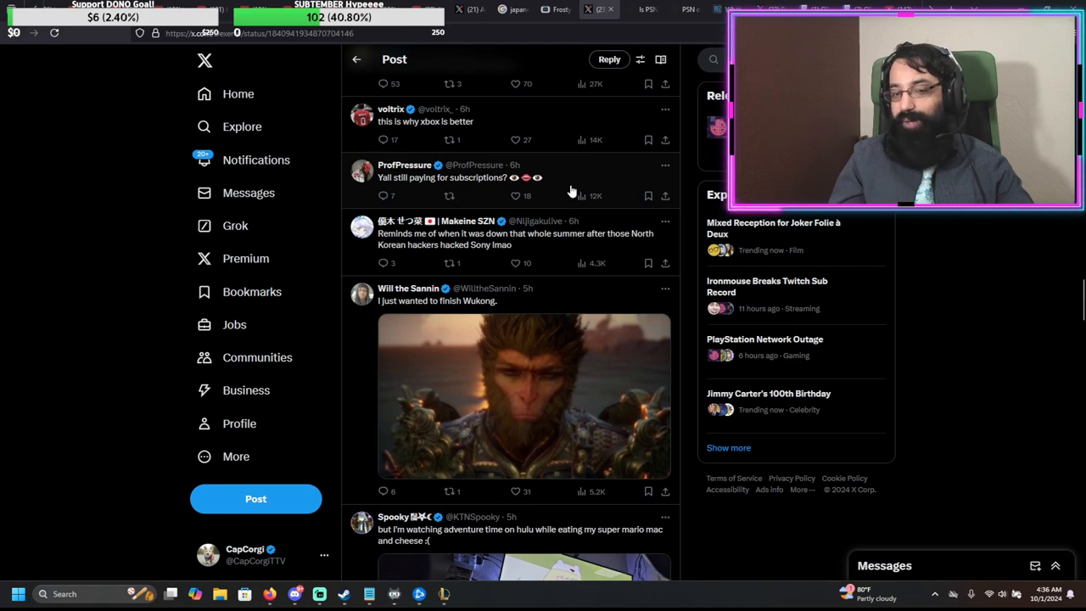
mouse_move(812, 346)
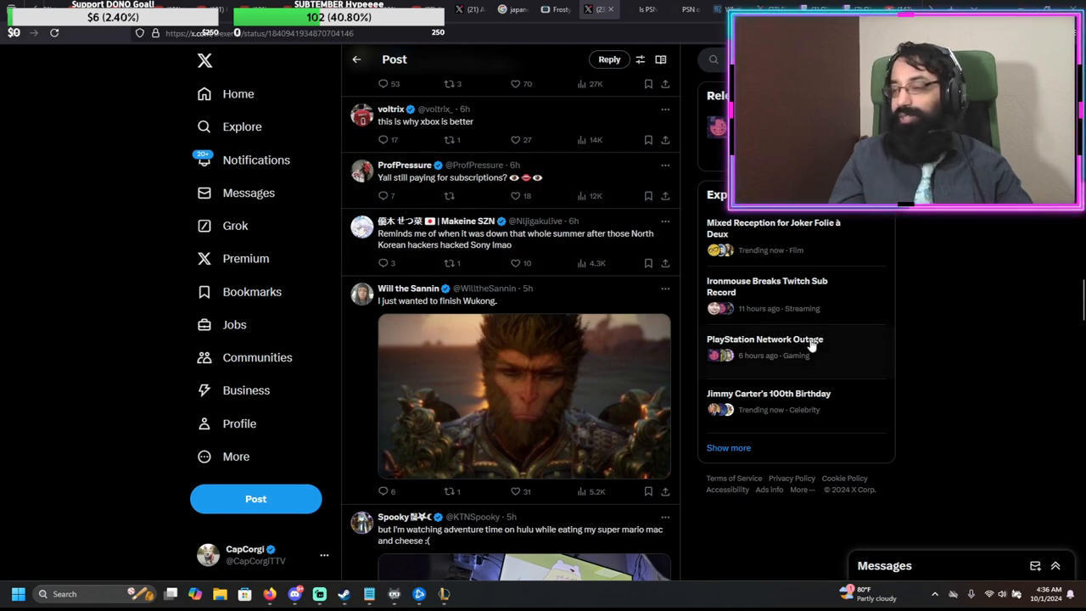
scroll("down", 3)
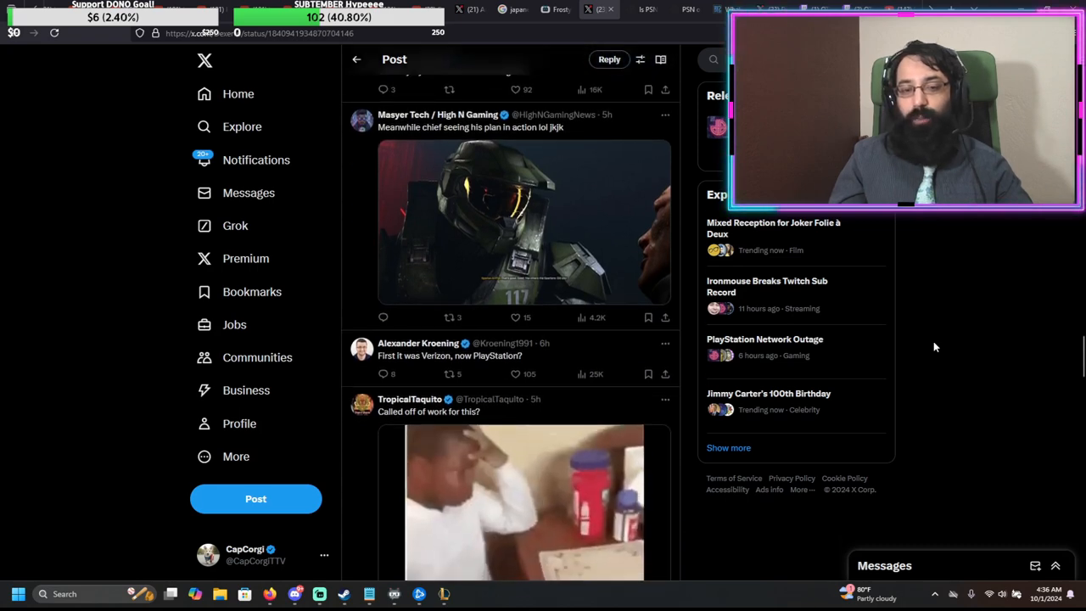
scroll("down", 3)
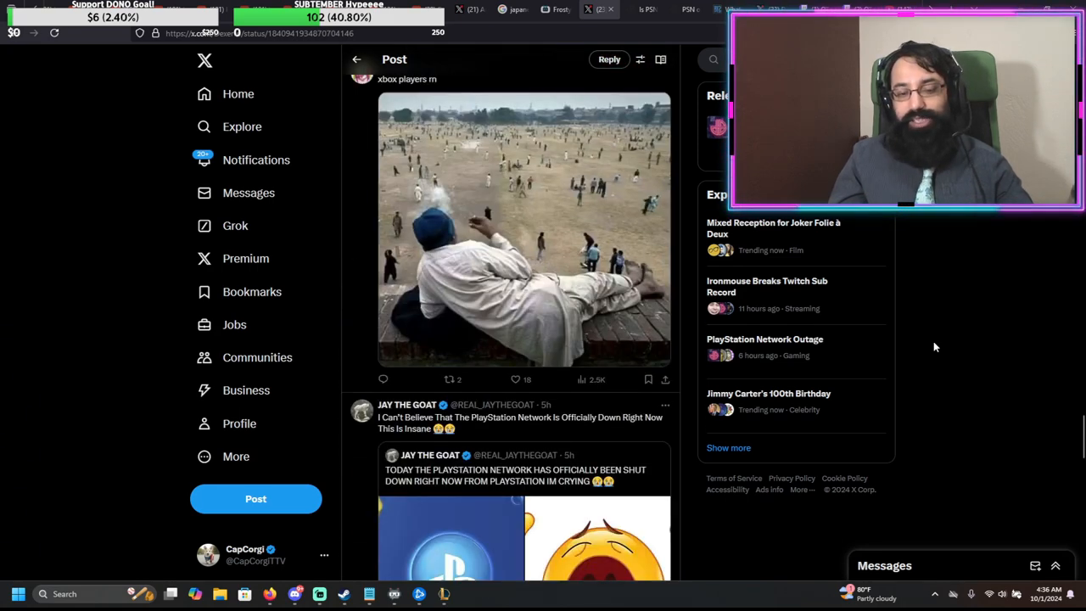
scroll("down", 3)
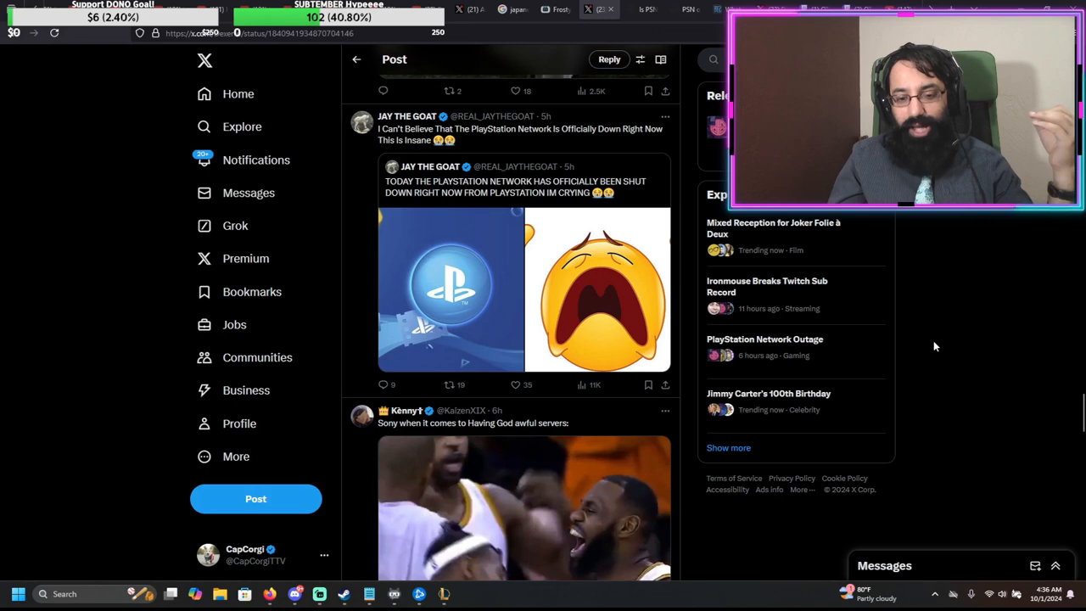
scroll("down", 3)
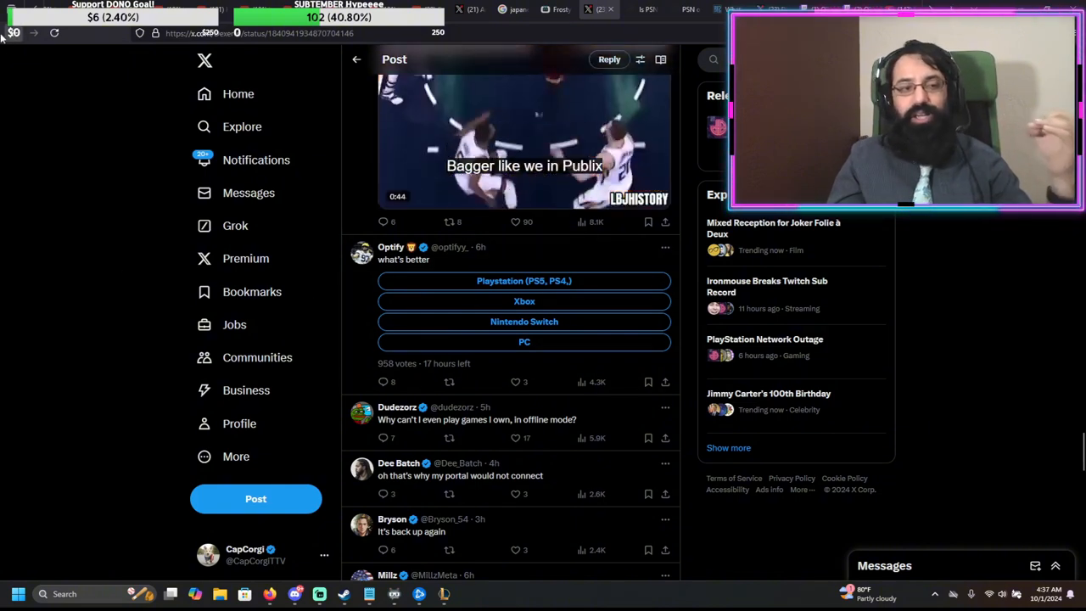
Step: Browse the PlayStation Network Outage trend's Top posts, past relevant users to more outage memes
left_click(764, 339)
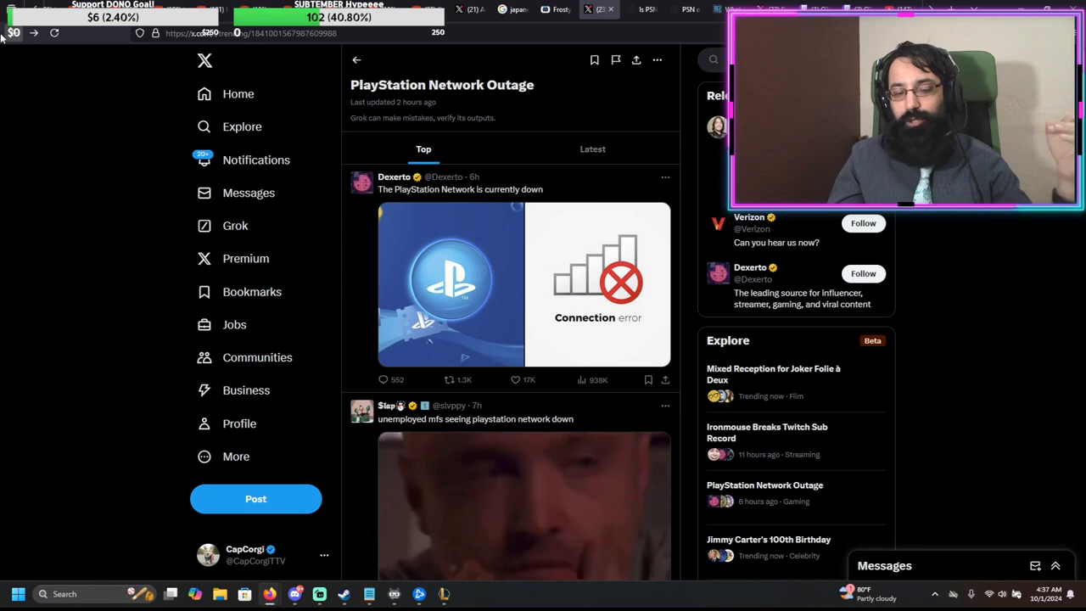
scroll("down", 3)
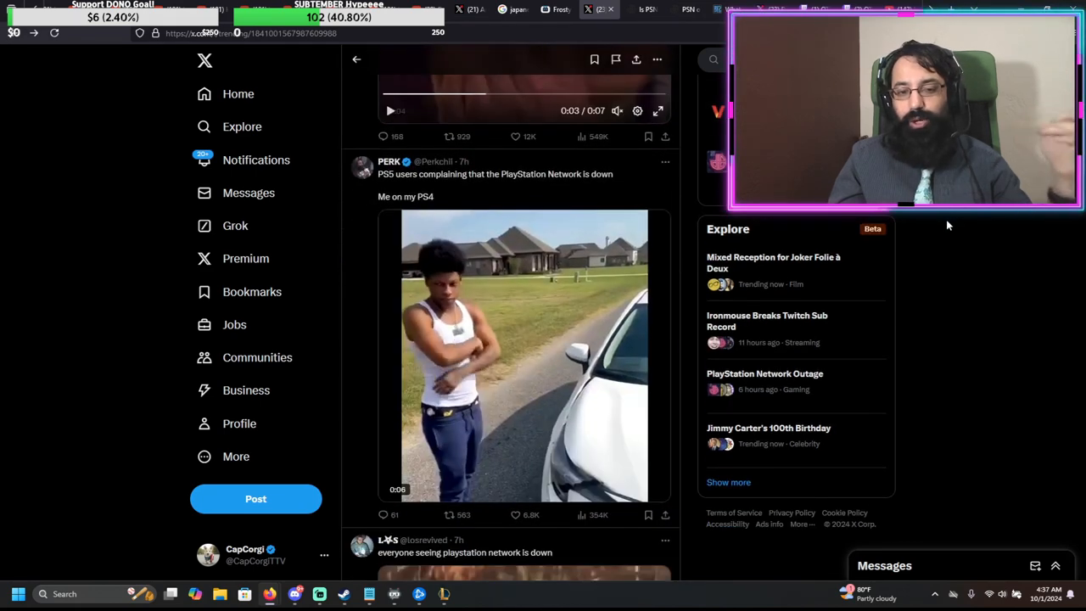
scroll("down", 3)
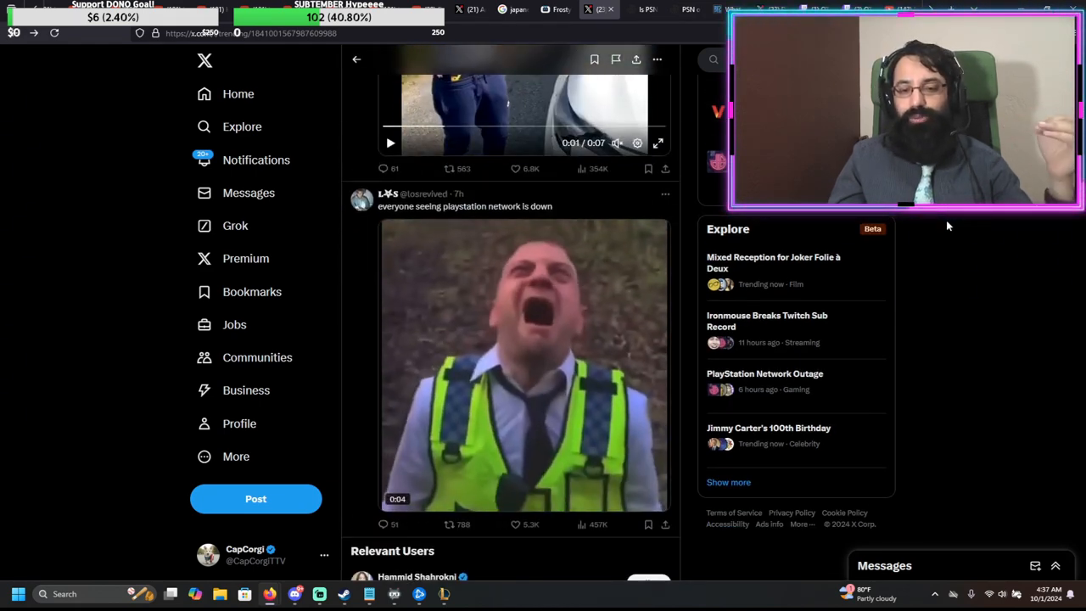
scroll("down", 3)
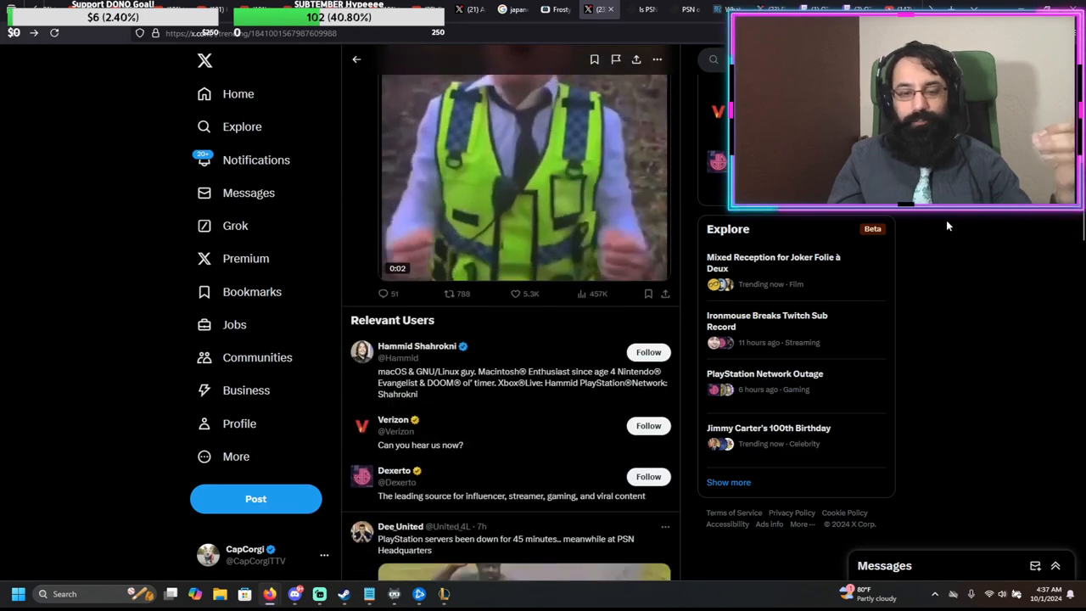
scroll("down", 3)
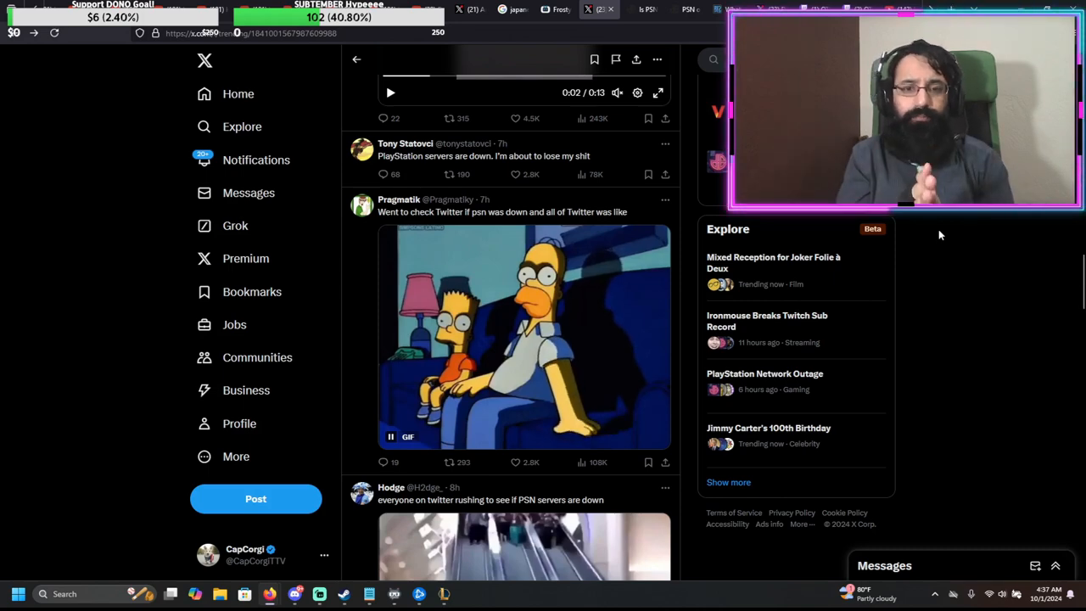
scroll("down", 3)
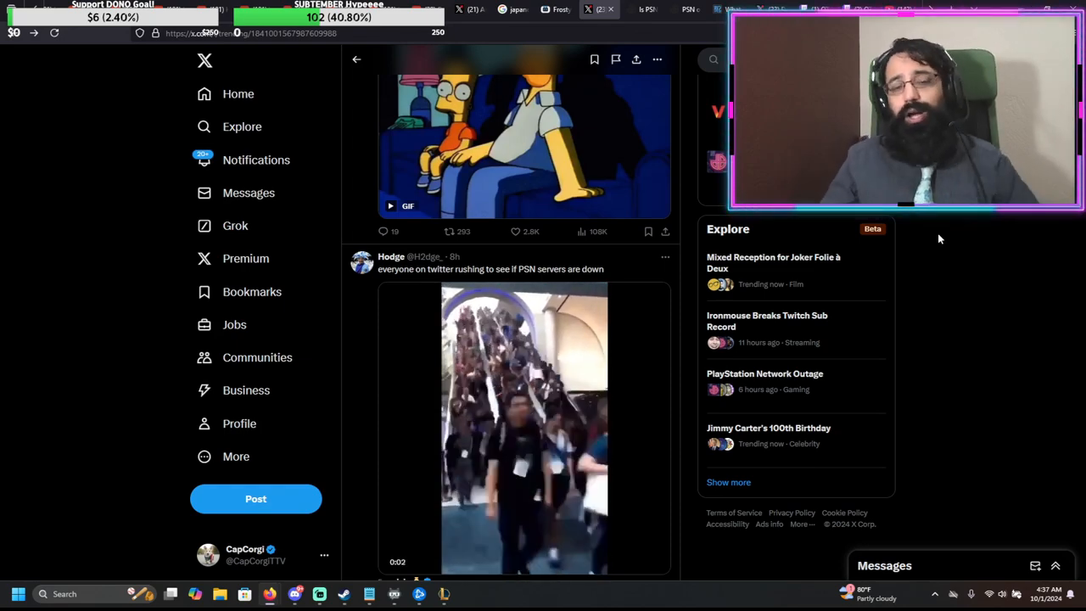
scroll("down", 3)
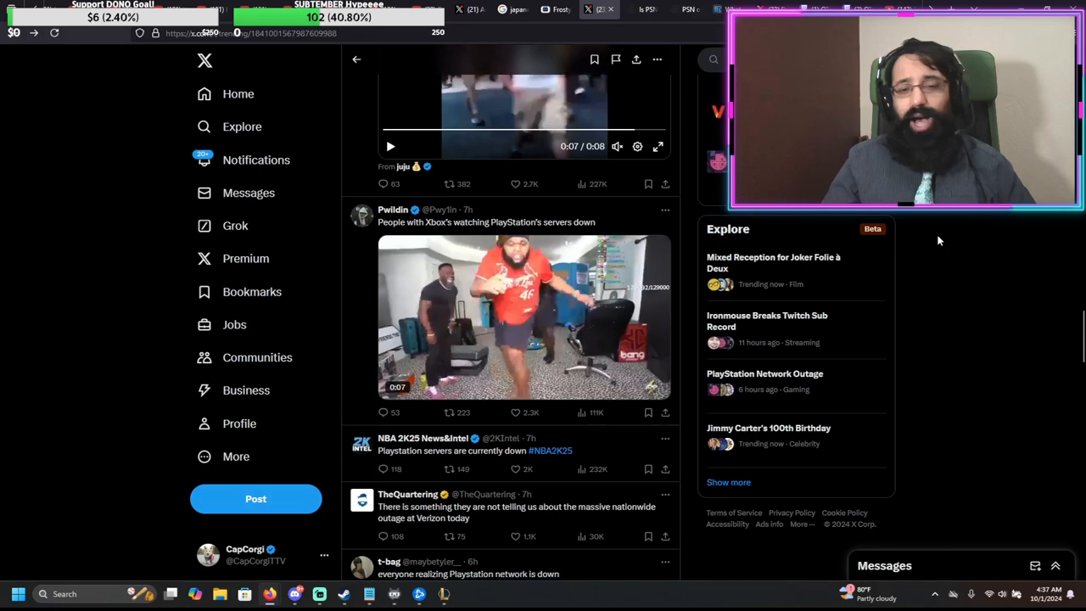
scroll("down", 3)
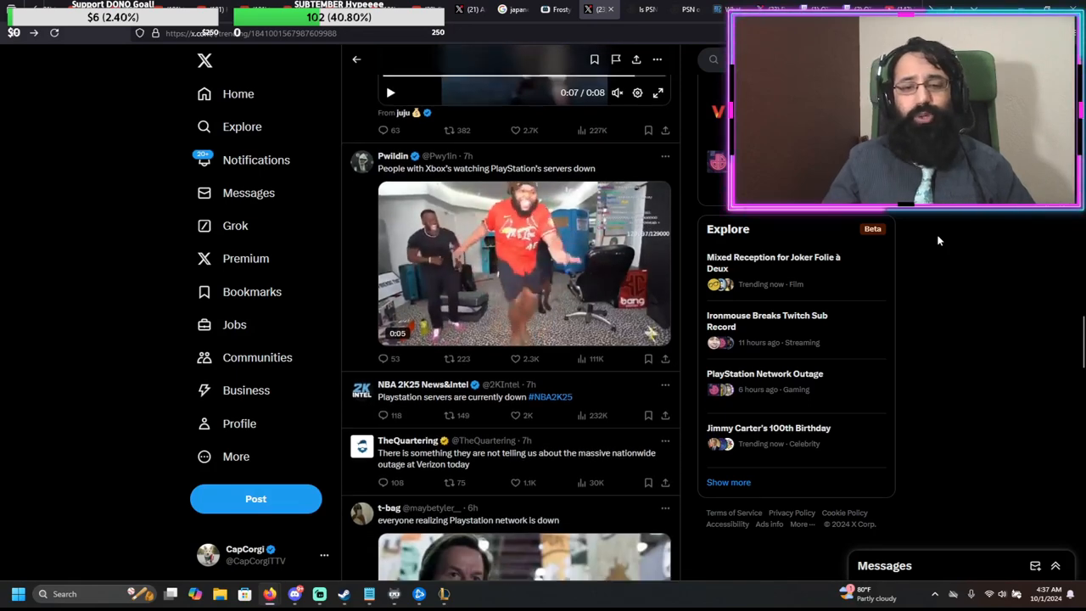
scroll("down", 3)
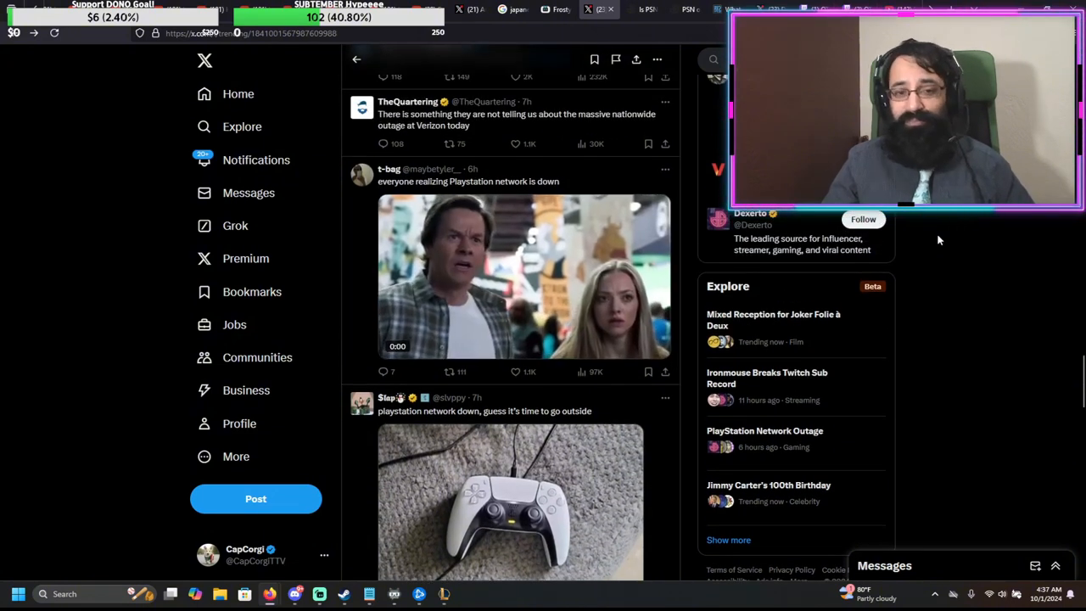
scroll("down", 3)
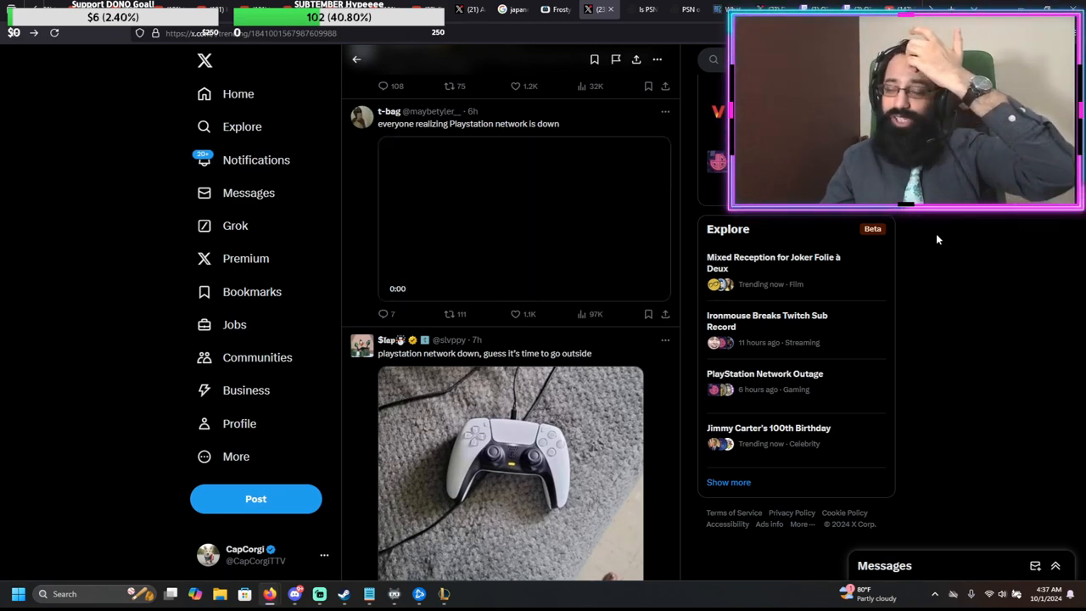
left_click(523, 218)
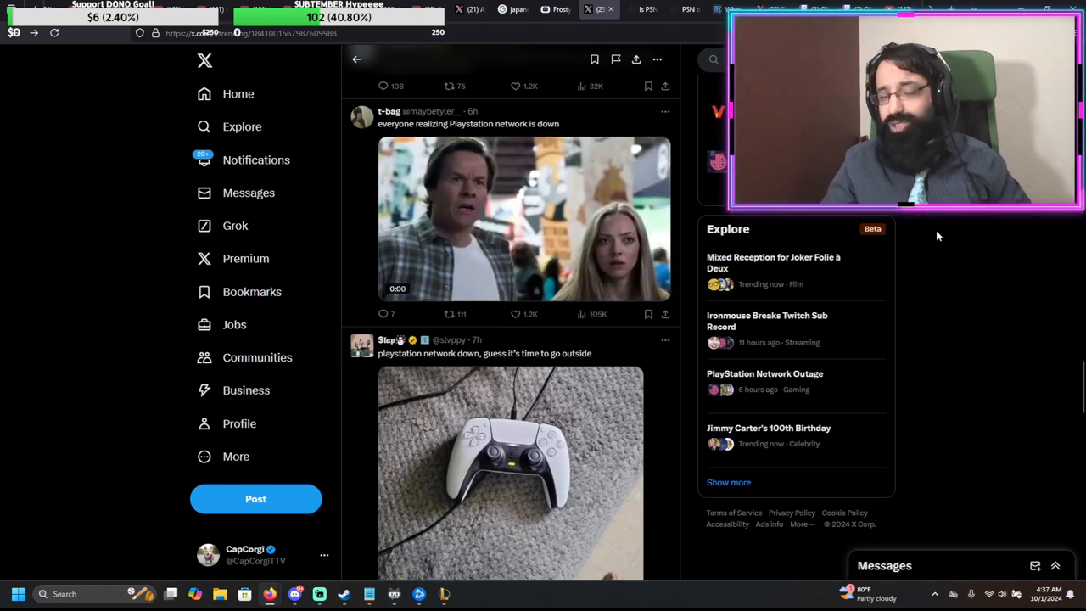
scroll("down", 3)
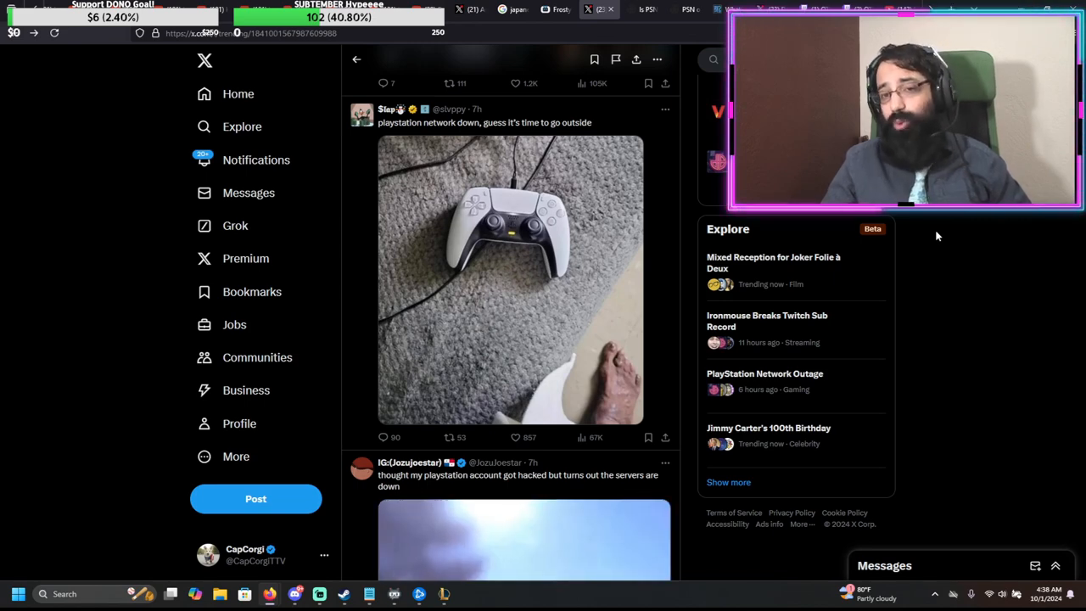
scroll("down", 3)
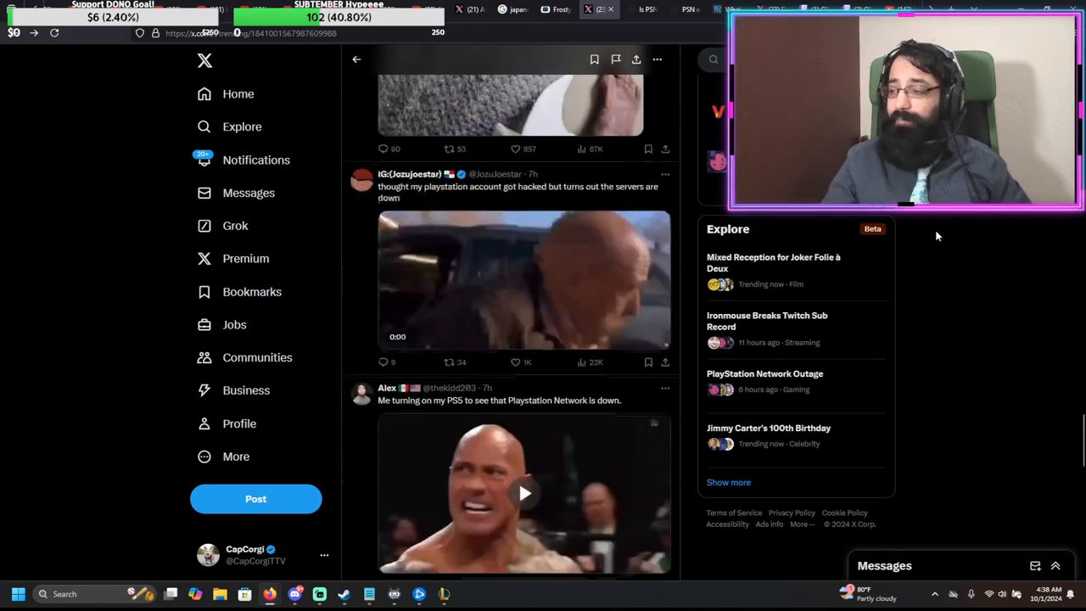
scroll("down", 3)
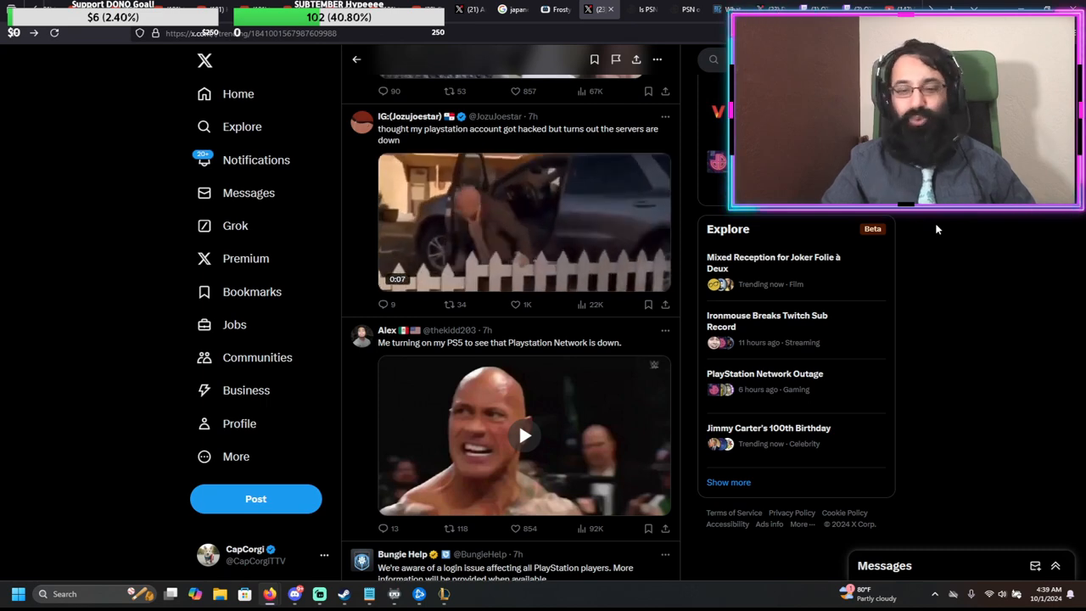
Step: Skim further outage posts, then jump back to the top of the trend page
scroll("down", 3)
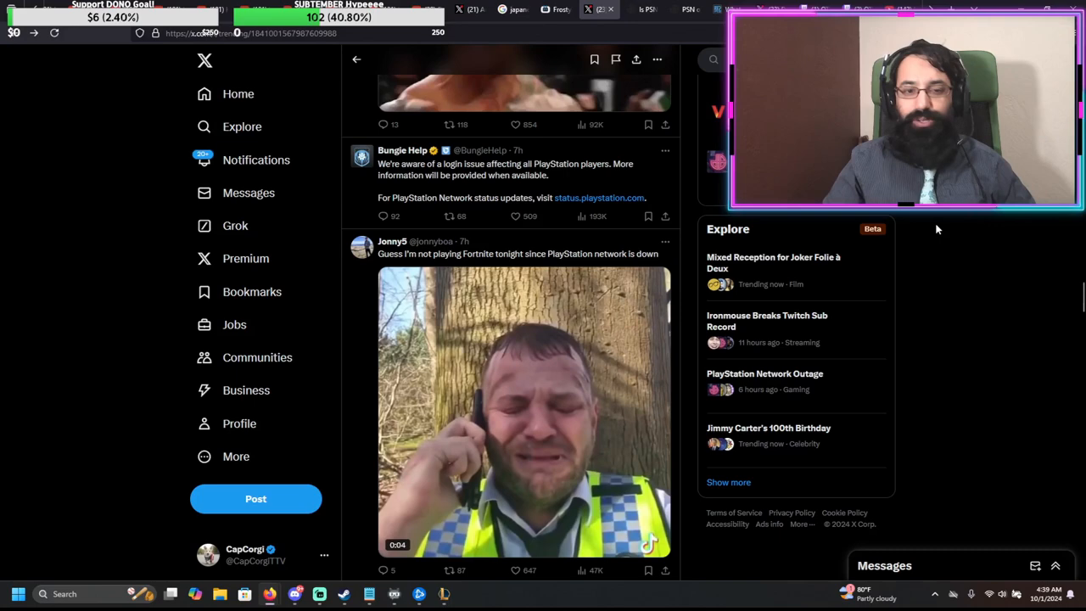
scroll("down", 3)
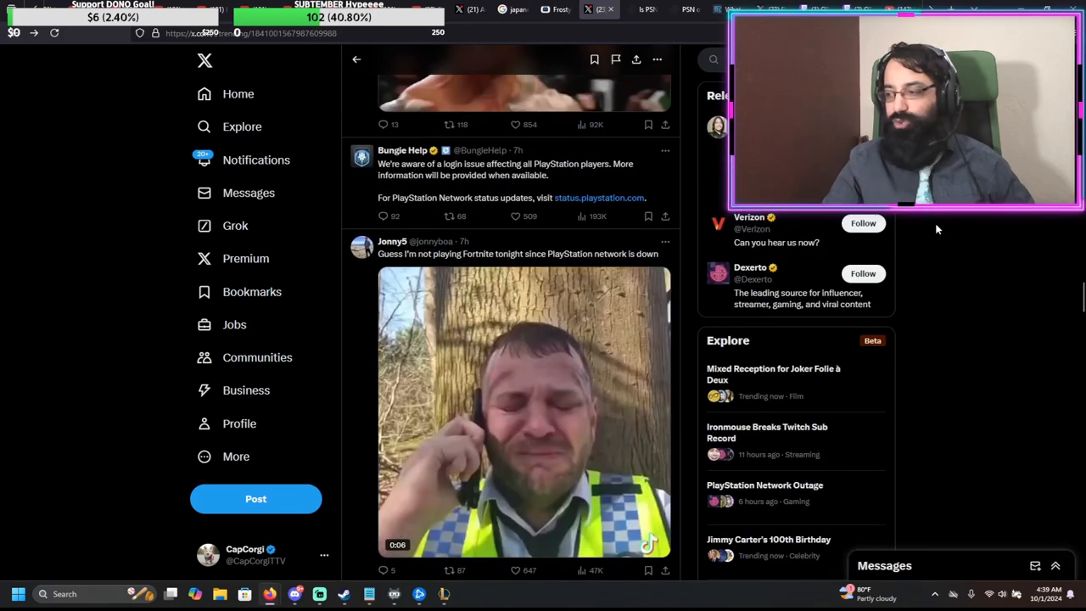
scroll("up", 3)
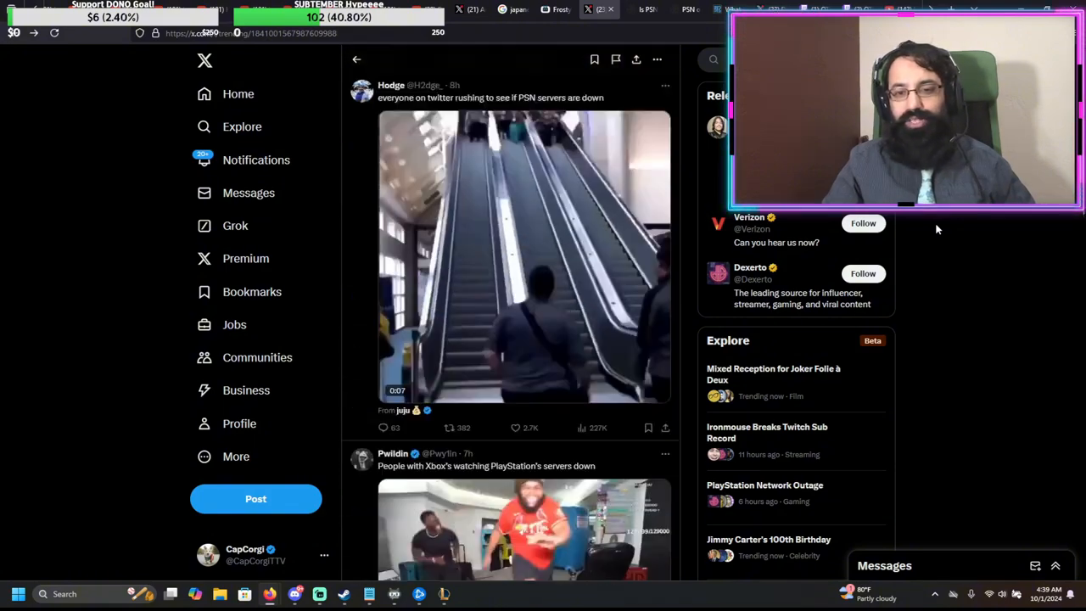
left_click(764, 485)
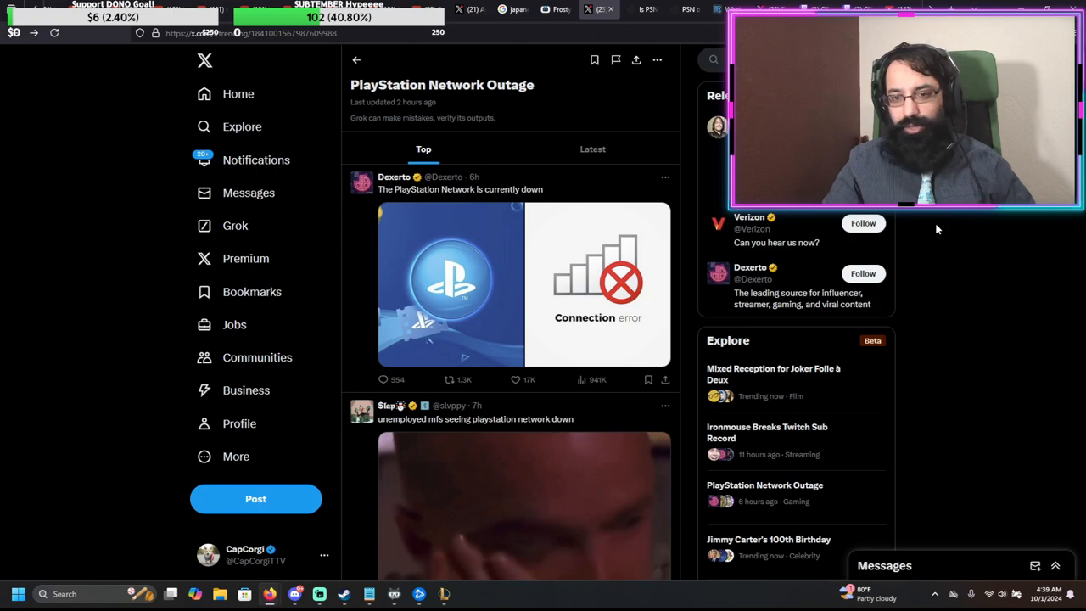
Step: Switch to the Dexerto browser tab showing the PSN outage memes article
left_click(610, 10)
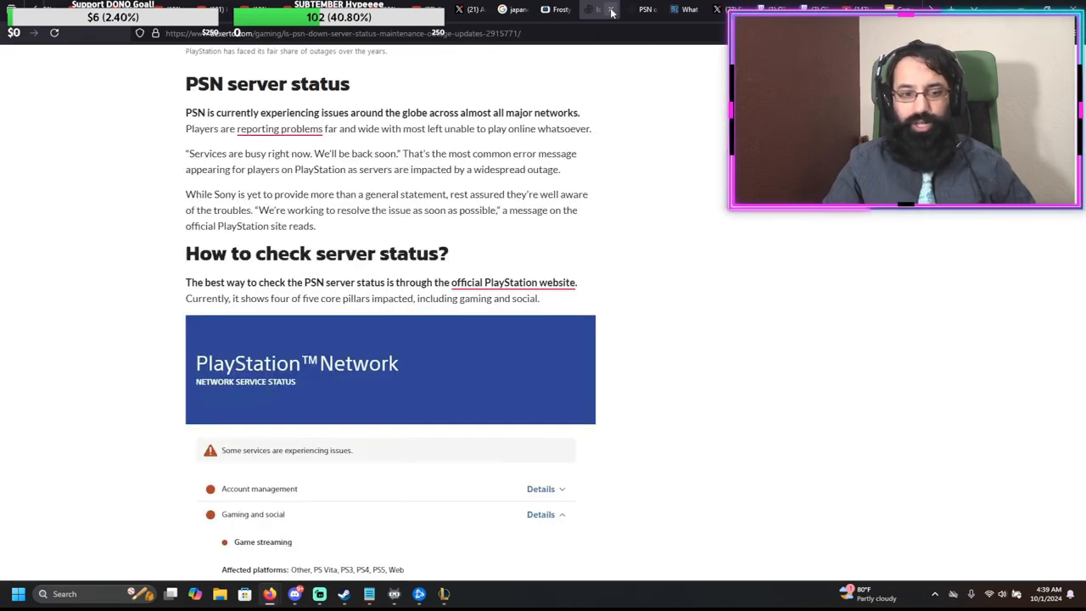
scroll("up", 3)
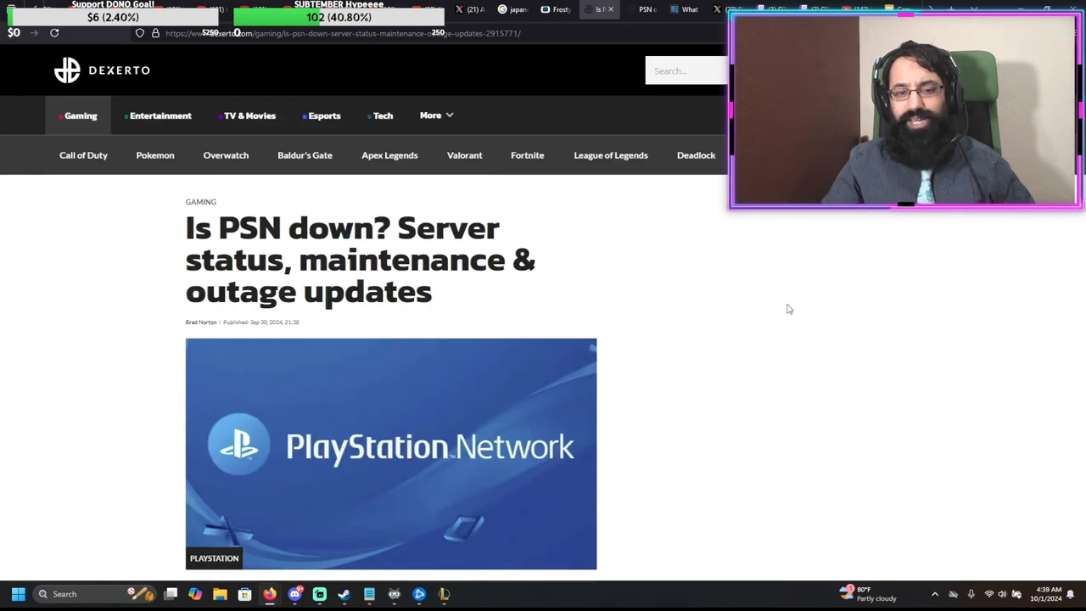
scroll("down", 3)
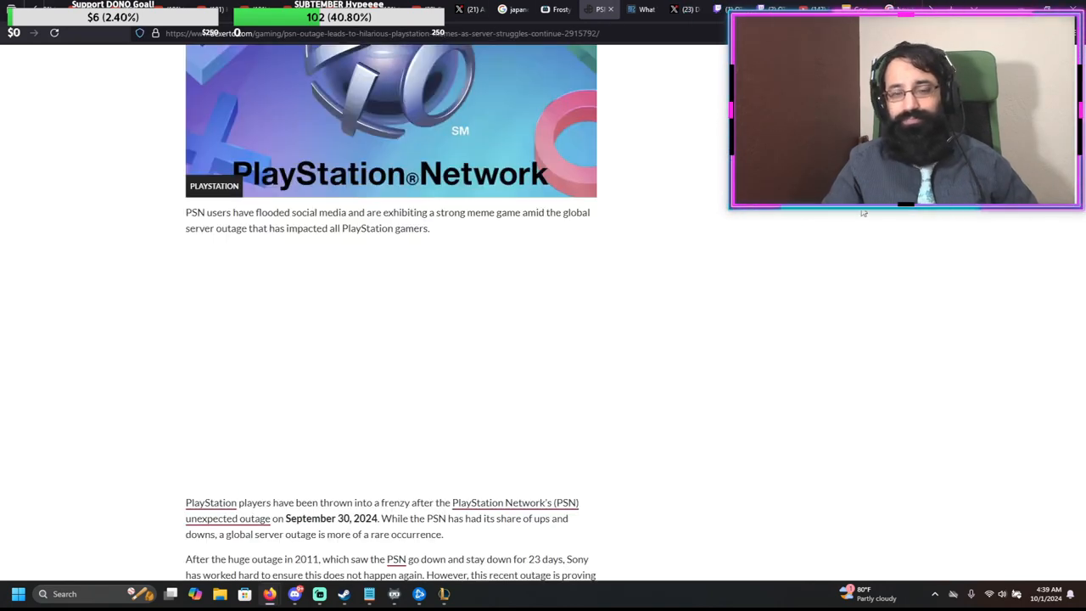
scroll("down", 3)
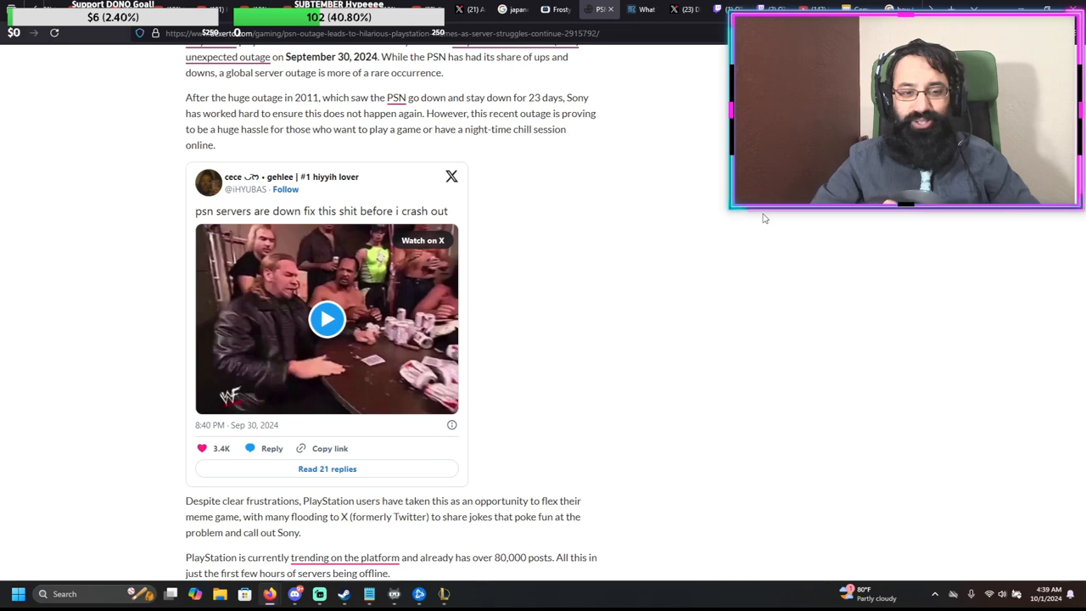
scroll("down", 3)
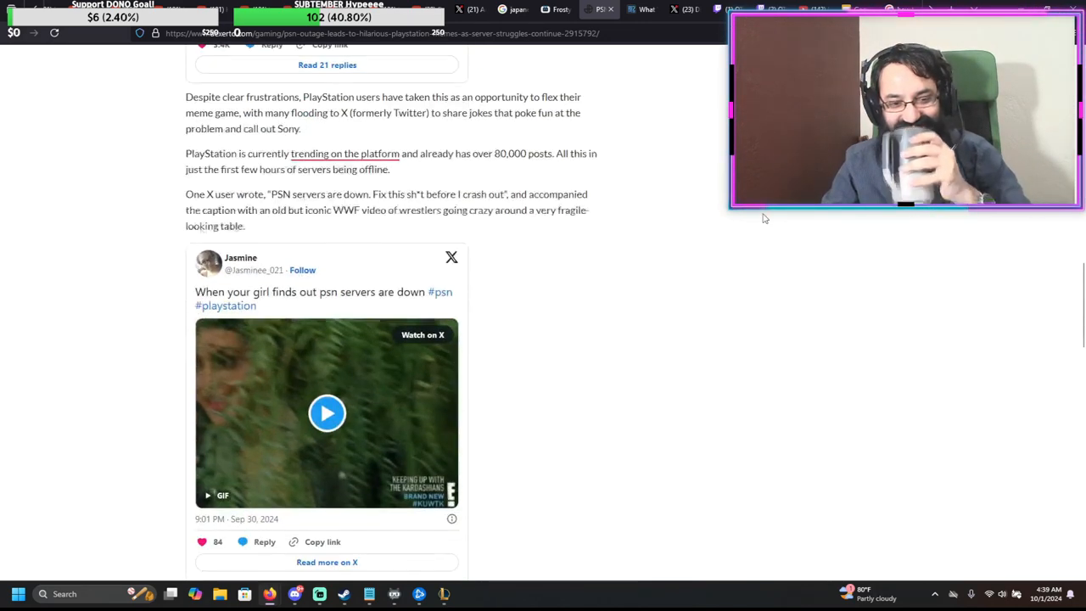
scroll("down", 3)
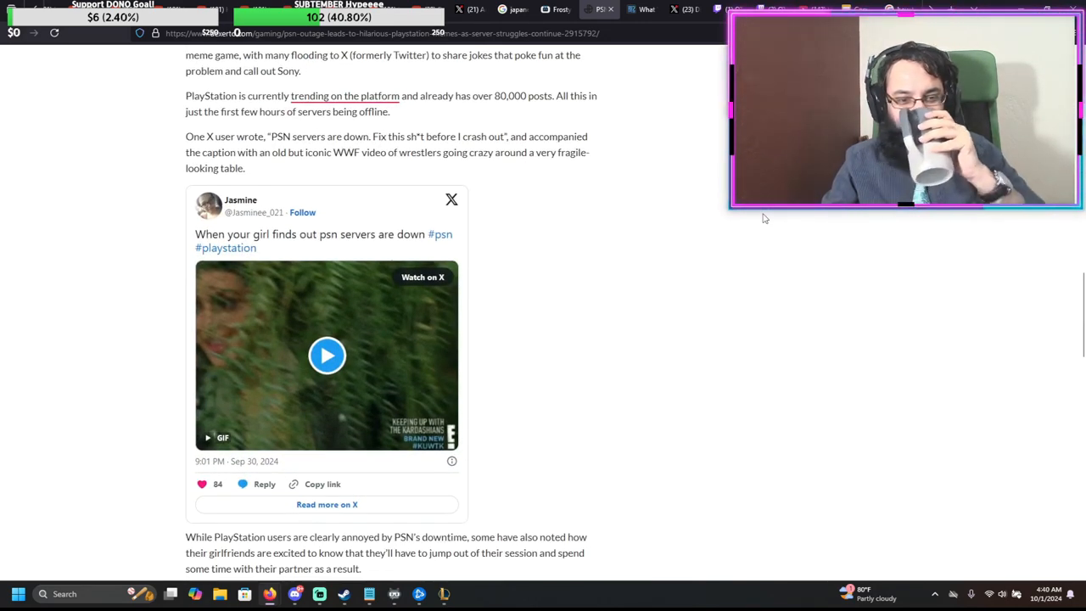
scroll("down", 3)
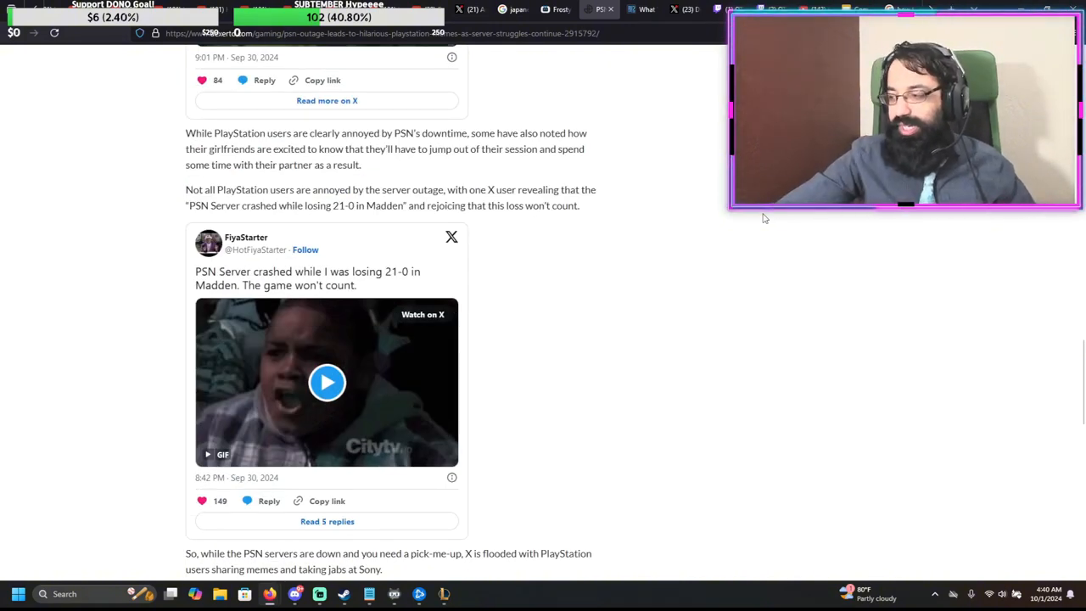
scroll("up", 3)
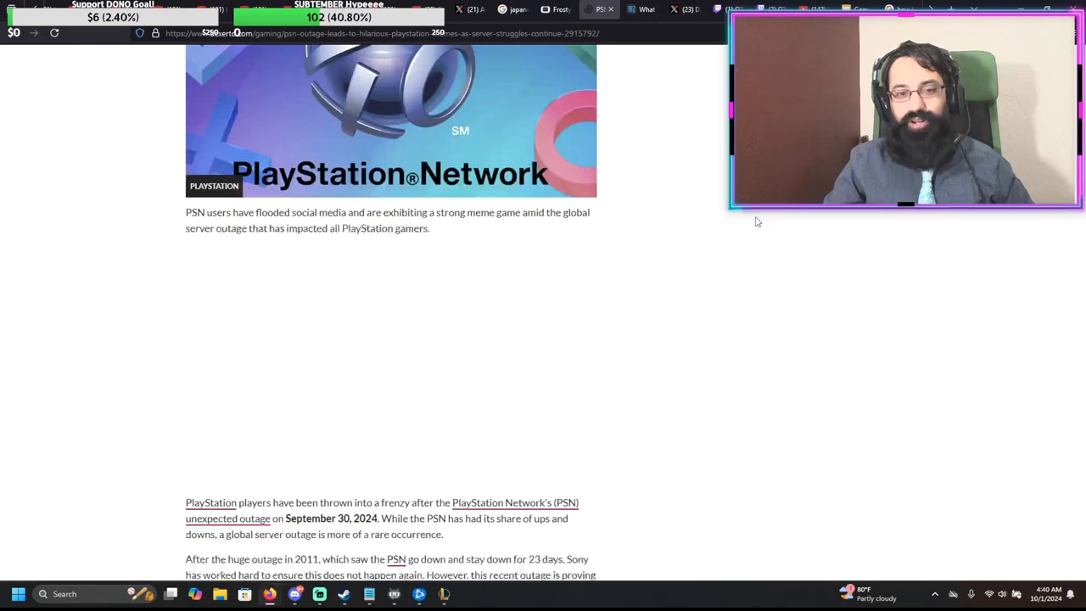